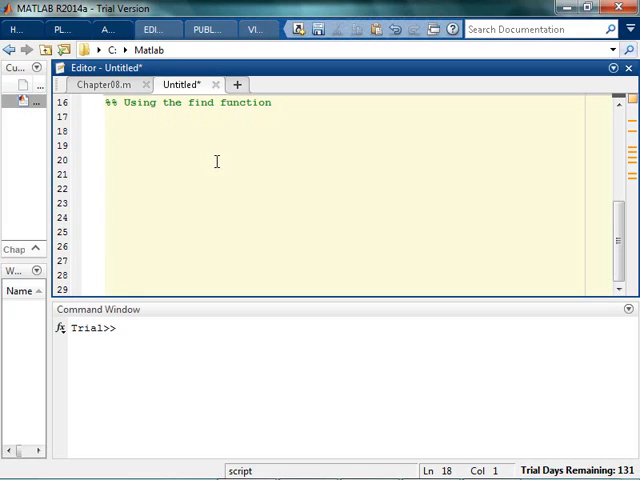
click(110, 130)
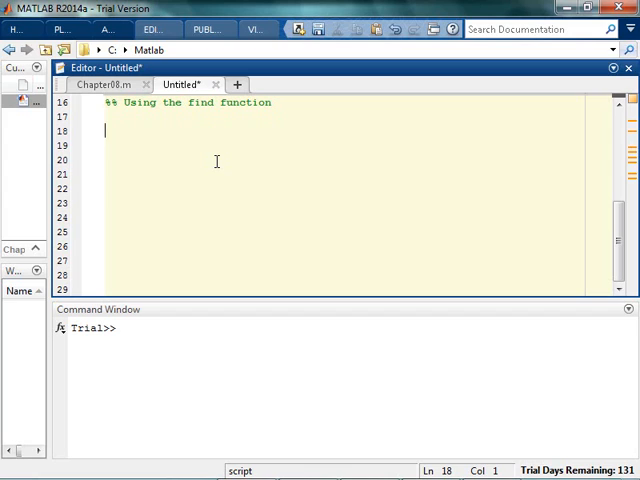
text(ggggggggg)
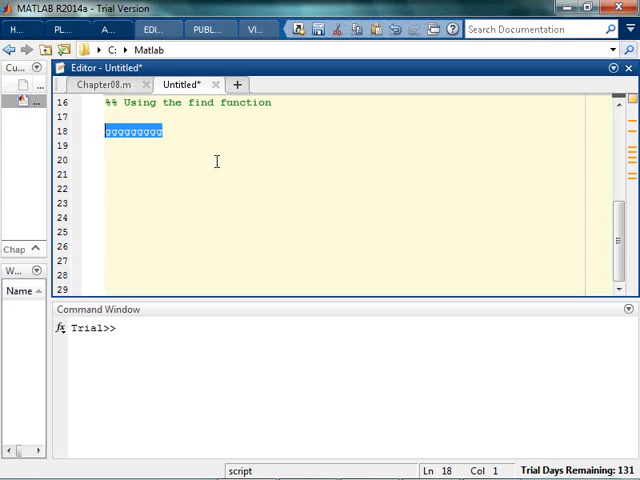
text(age)
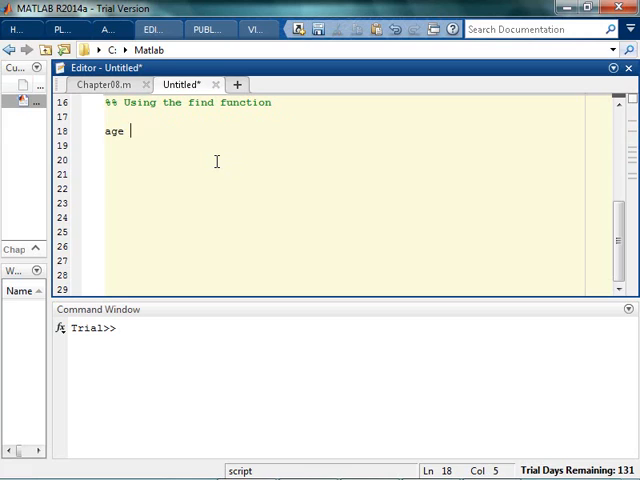
text(s =)
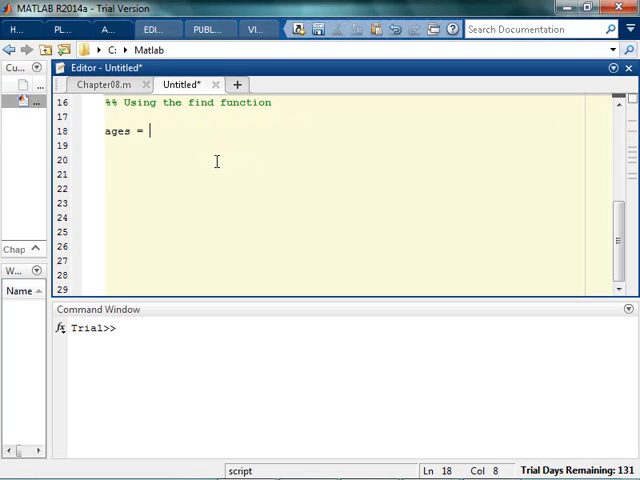
text([)
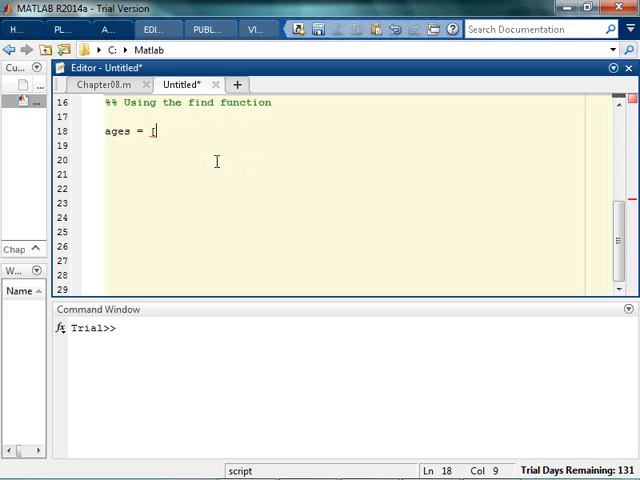
text(19 38 28 9)
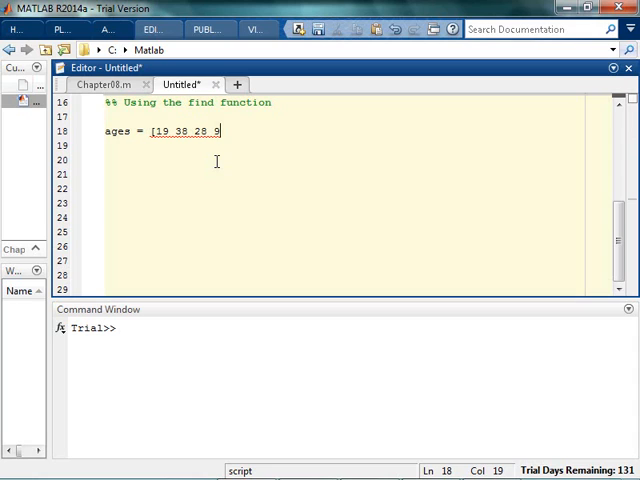
text(3 74)
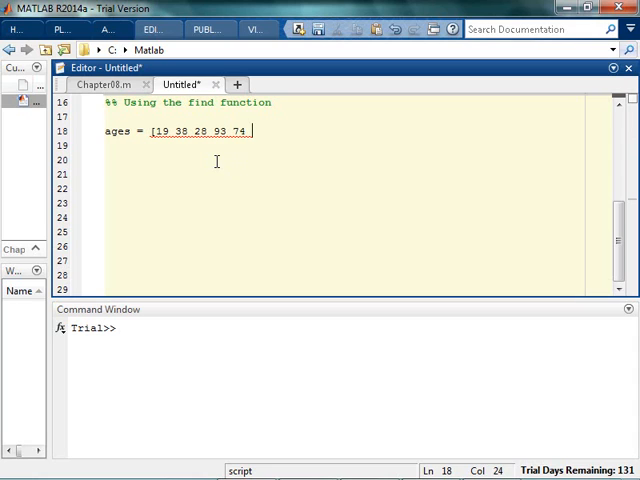
text(57 211)
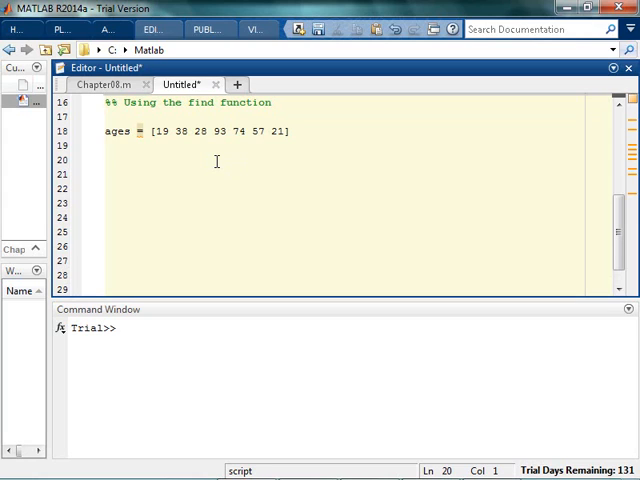
Step: Evaluate the scratch expression 30/2+7 from the script, then 14/2+7 in the Command Window
text(30/)
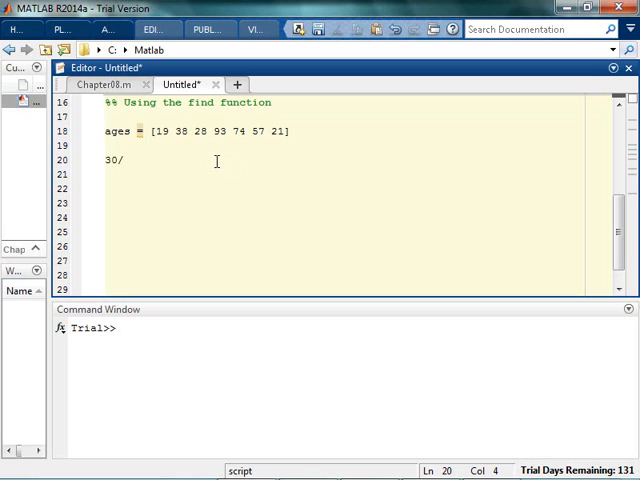
text(2+6)
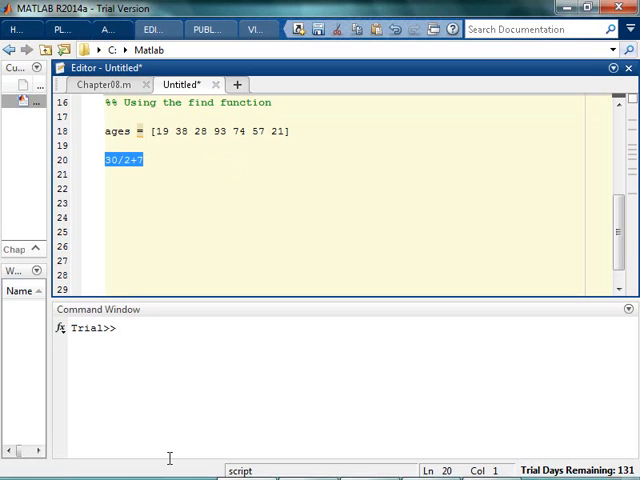
key(f9)
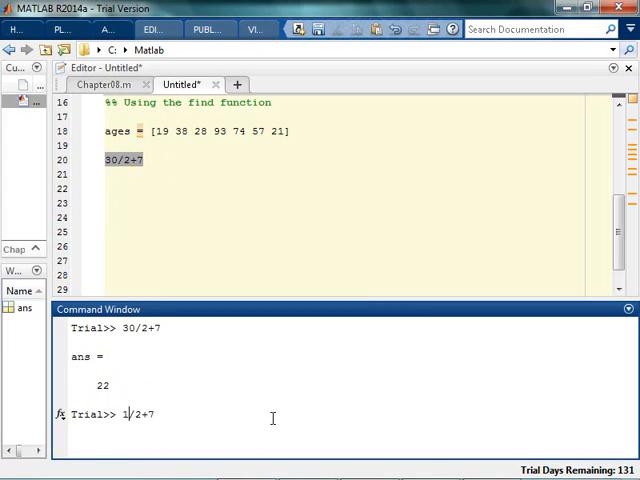
key(Return)
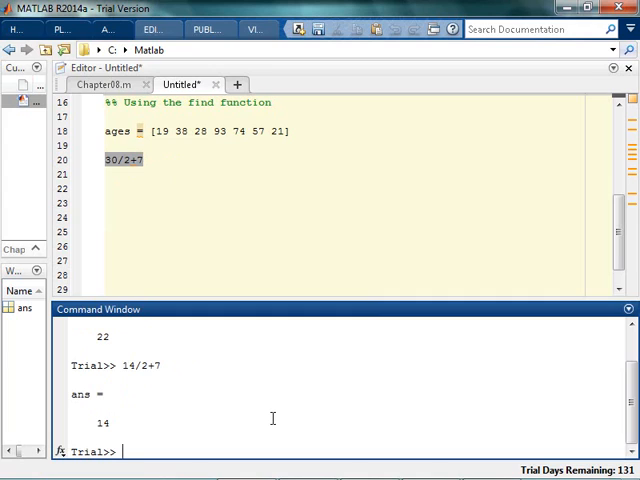
Step: Compute 7/2+7 and 10.5/2+7 (12.2500), then remove the scratch line from the script
text(7/2+7)
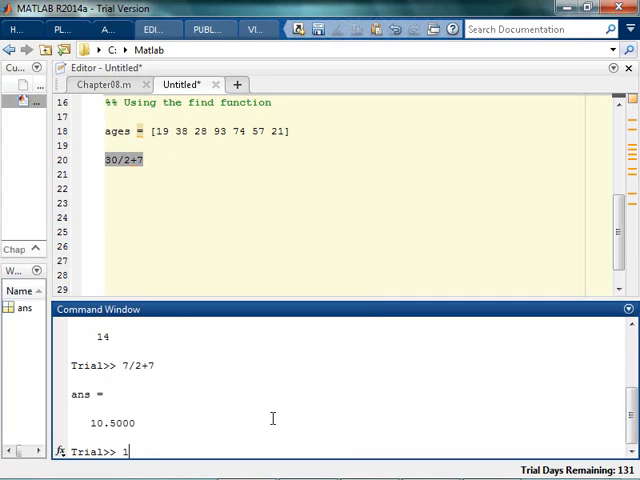
text(0.5/2+)
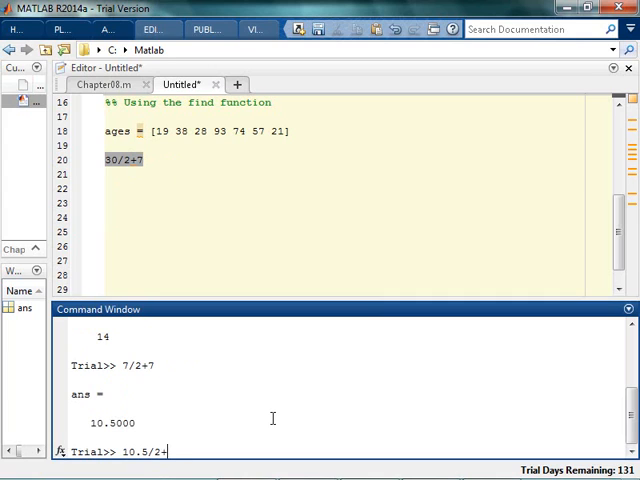
key(Return)
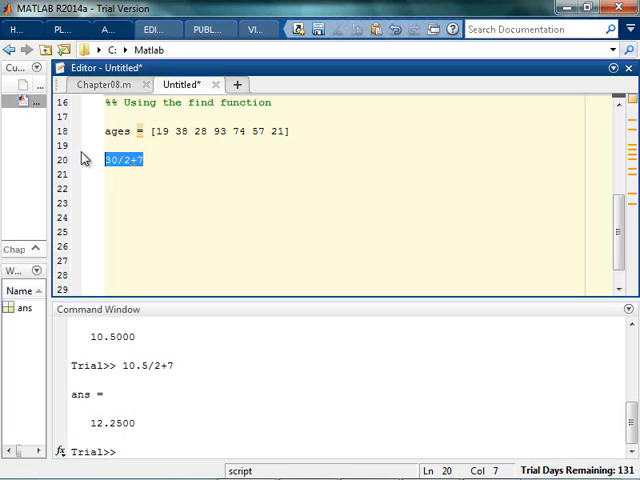
key(Delete)
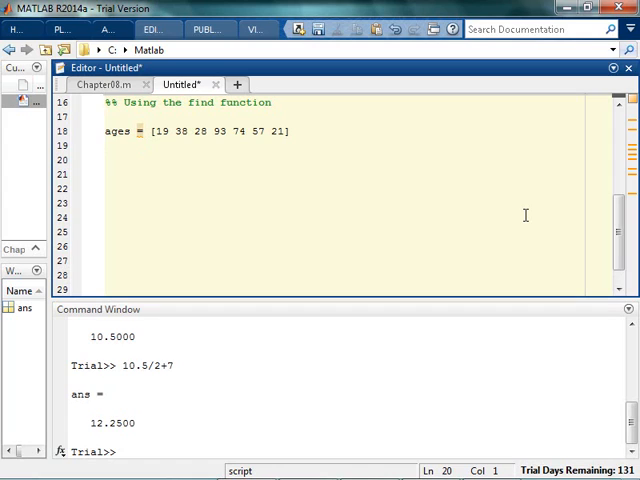
Step: Add options = find(ages >= 21), returning indices 2 3 4 5 6 7
text(op)
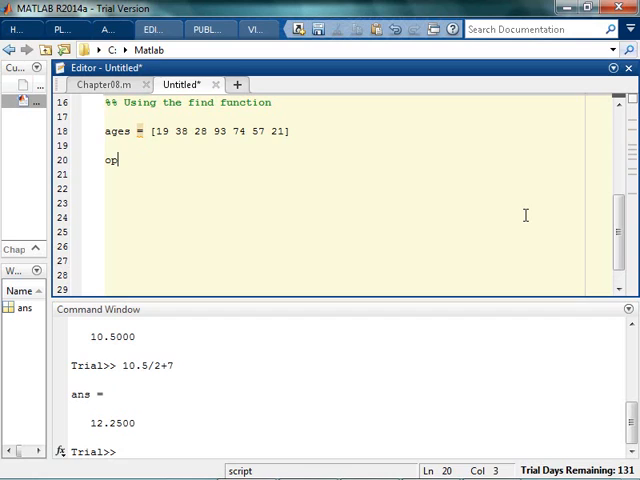
text(tions = fin)
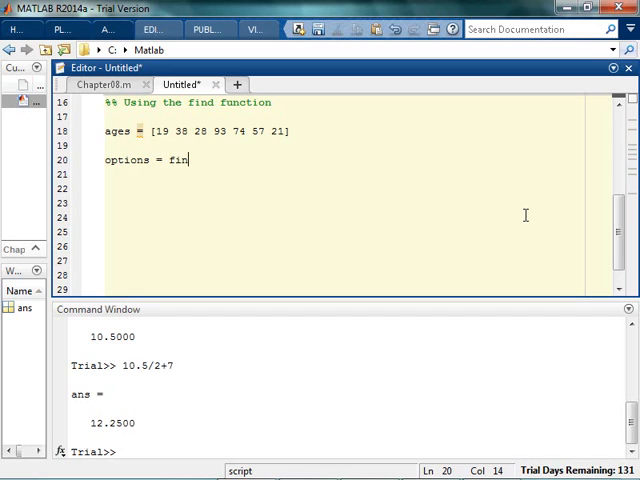
text(d(ages >)
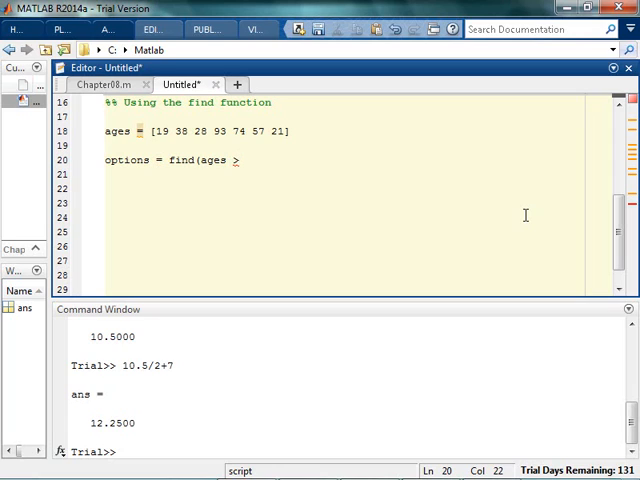
text(=)
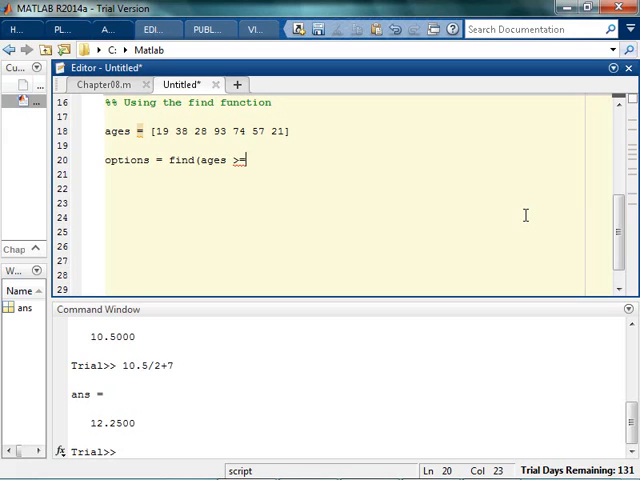
text(21))
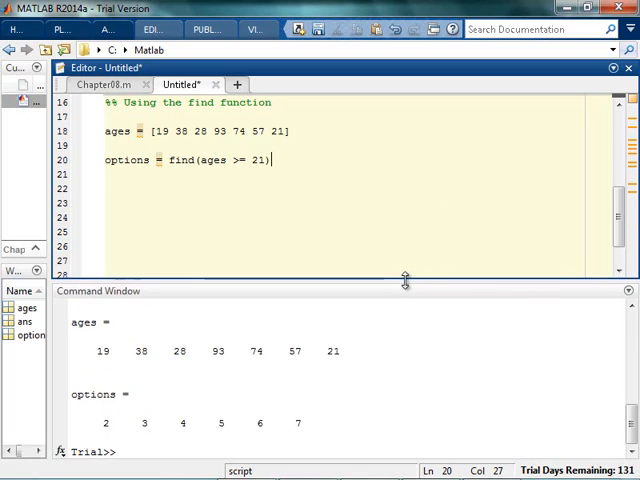
mouse_move(116, 430)
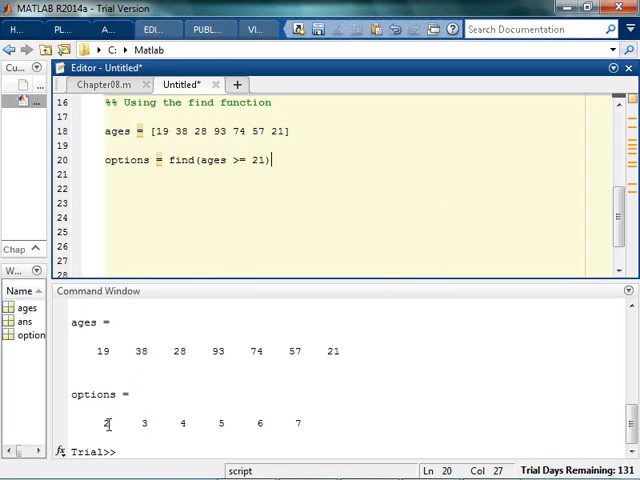
mouse_move(318, 430)
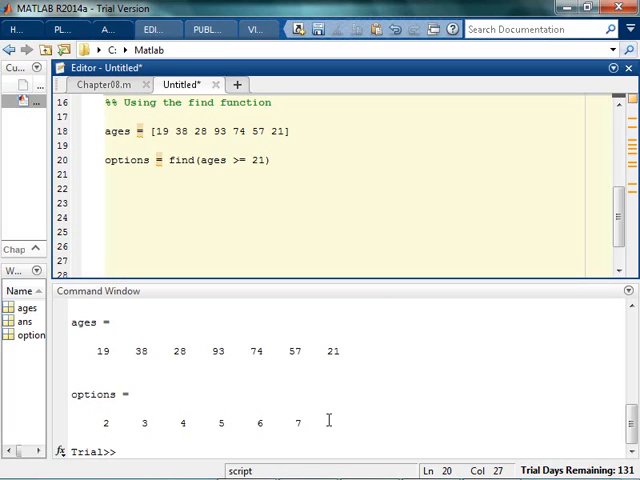
mouse_move(340, 152)
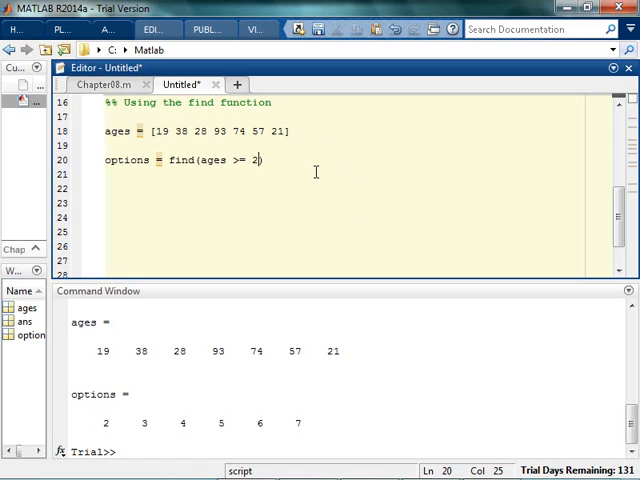
Step: Change the condition to ages <= 80, returning indices 1 2 3 5 6 7
text(5)
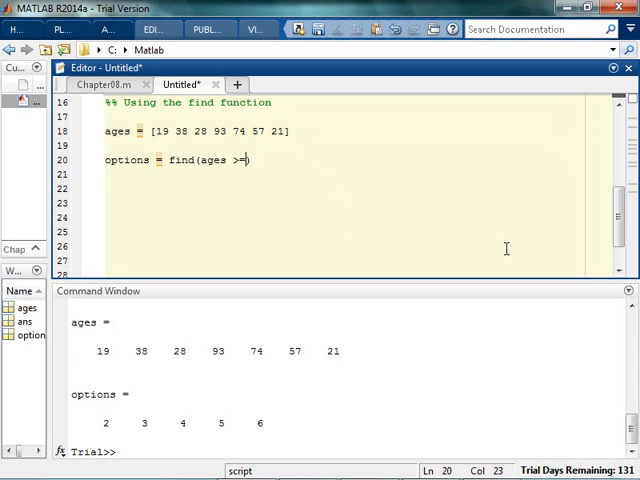
key(BackSpace)
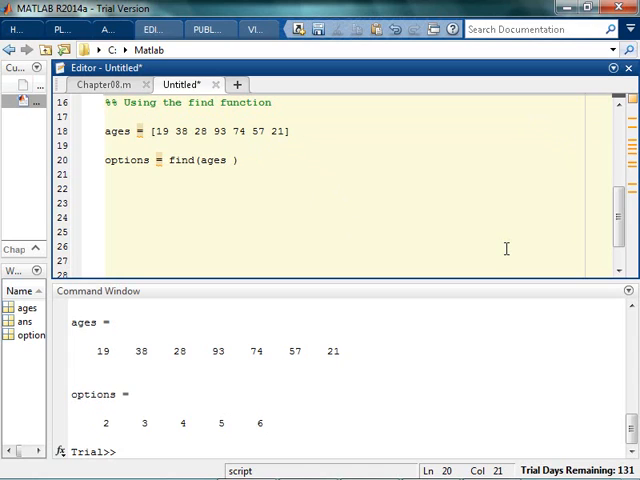
text(<=)
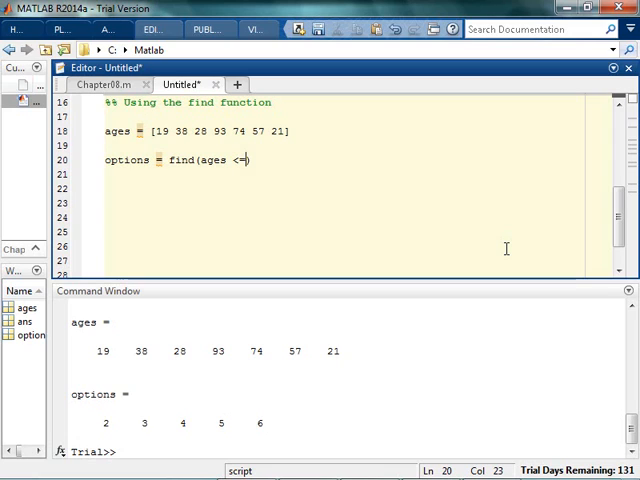
text(80)
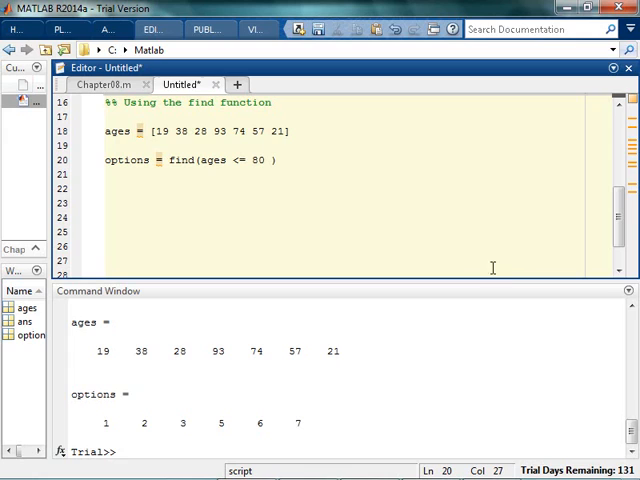
mouse_move(204, 200)
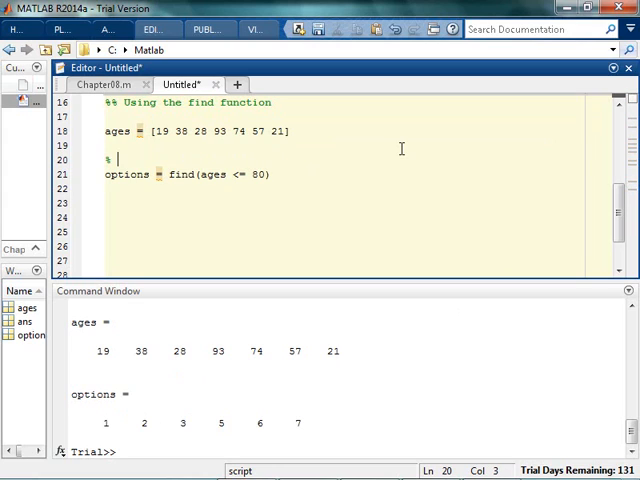
Step: Write a comment that the guy has to be at least 21 but younger than 50
text(this guy's)
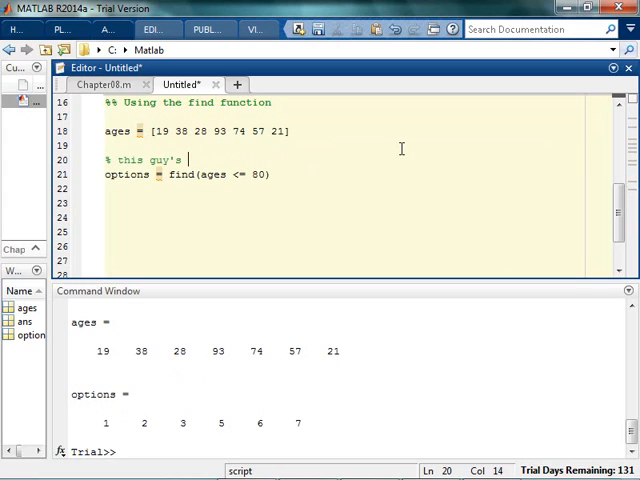
text(gotta)
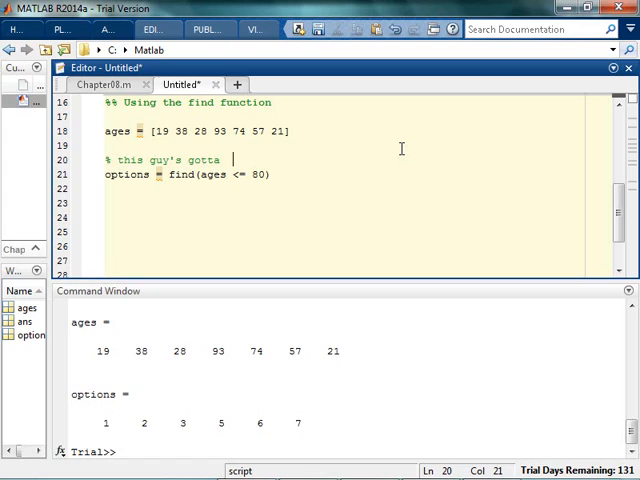
text(be at least 21)
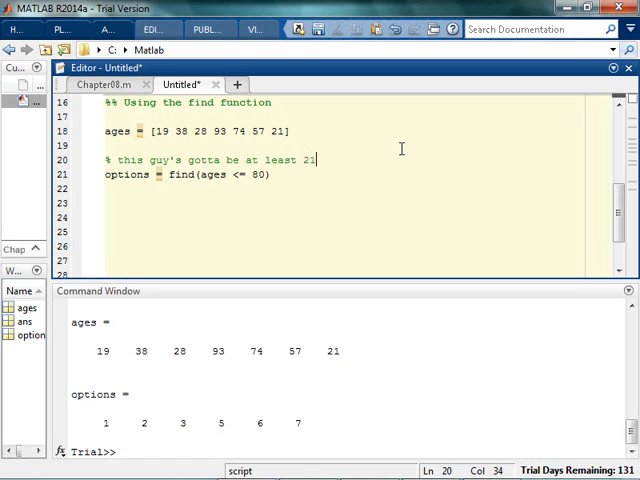
text(b)
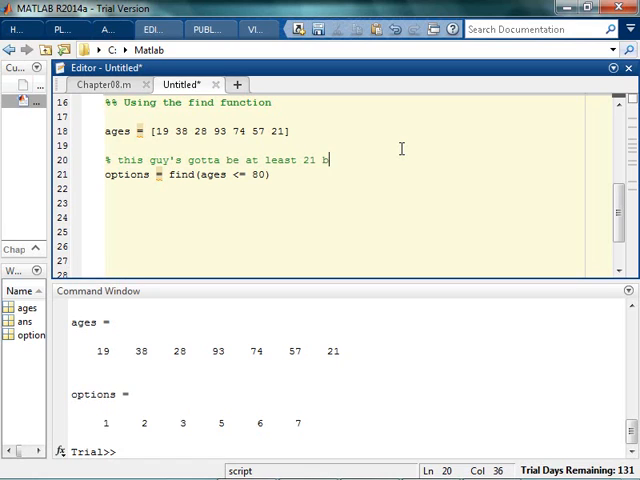
text(ut younger than)
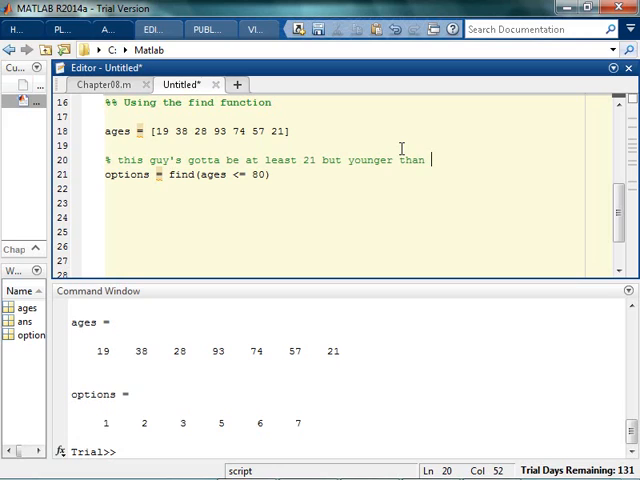
text(50)
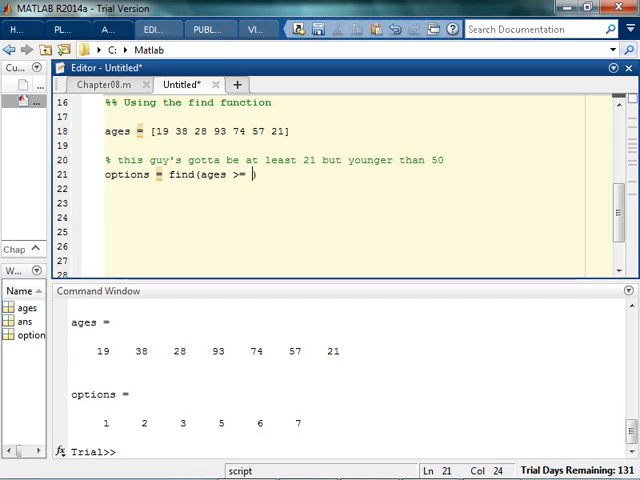
Step: Make the statement options = find(ages >= 21 & ages < 50), returning 2 3 7
text(21)
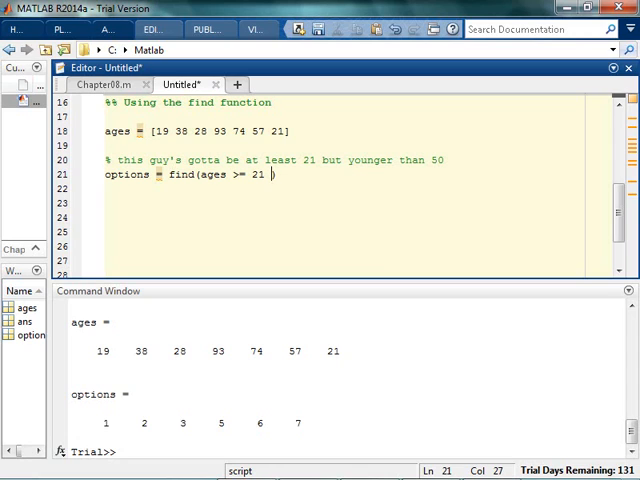
text(a)
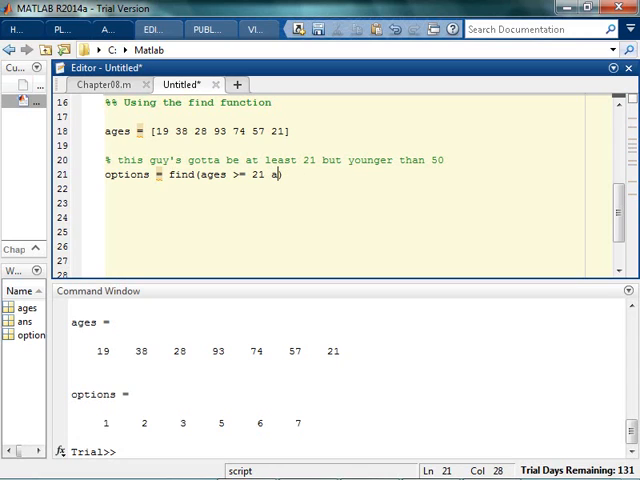
text(&)
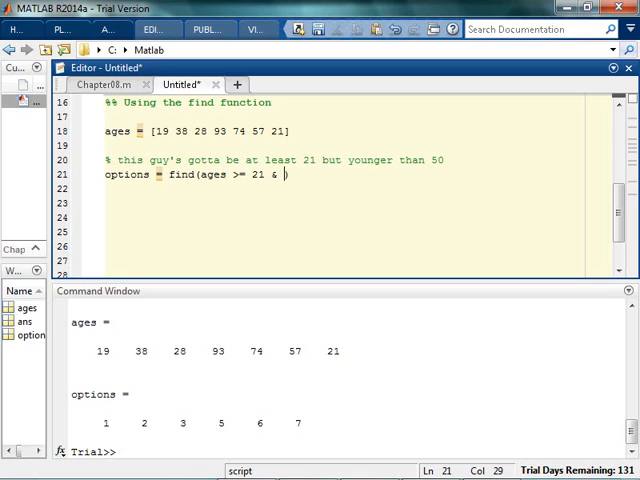
text(ages <)
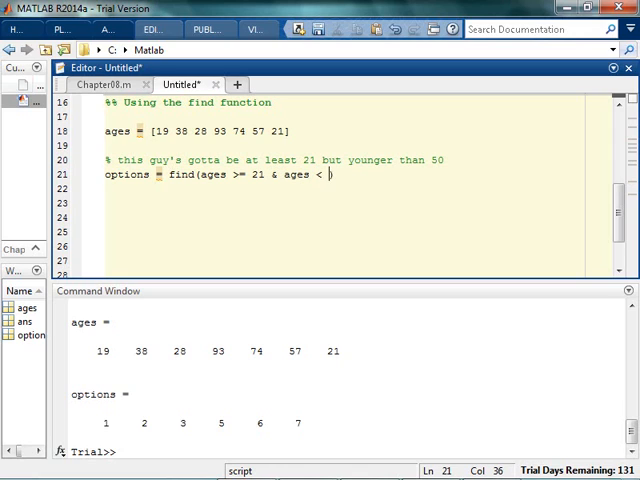
text(50))
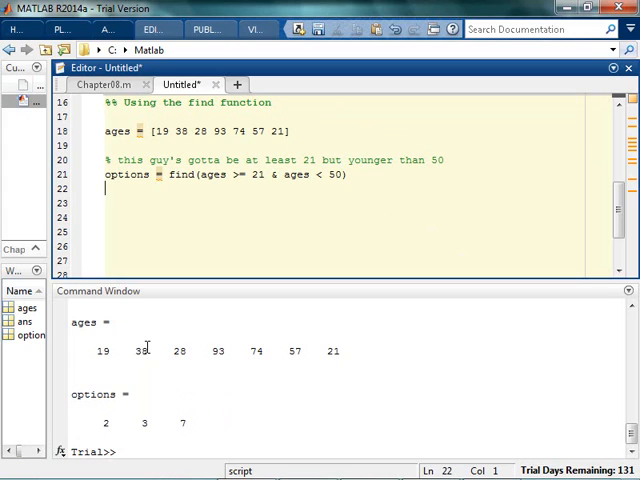
mouse_move(276, 330)
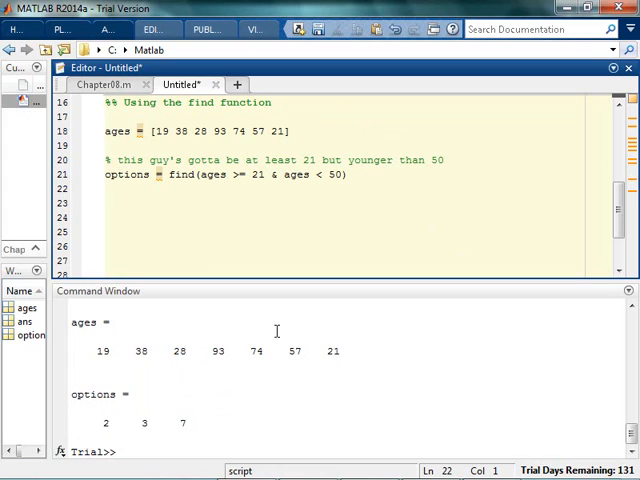
mouse_move(144, 352)
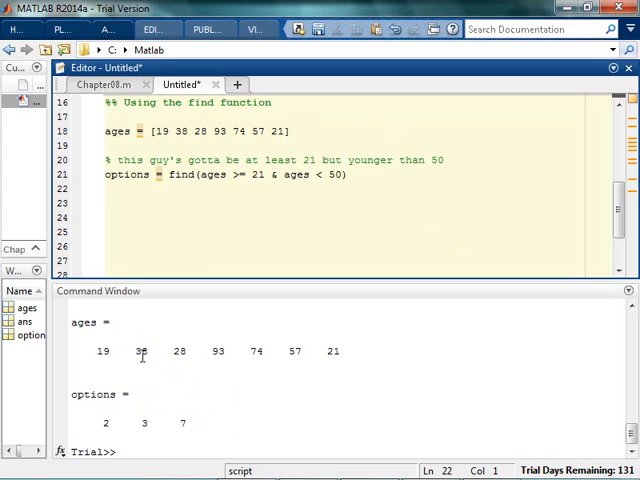
mouse_move(404, 236)
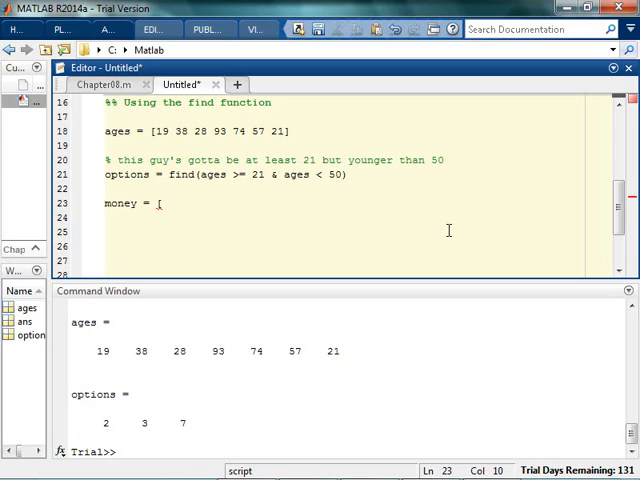
text([12)
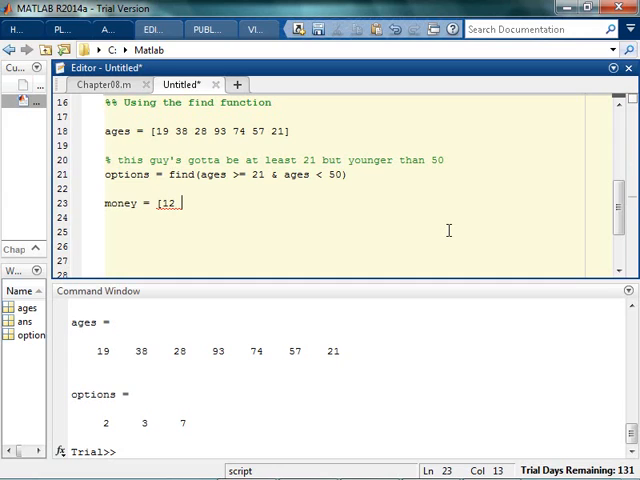
text(80)
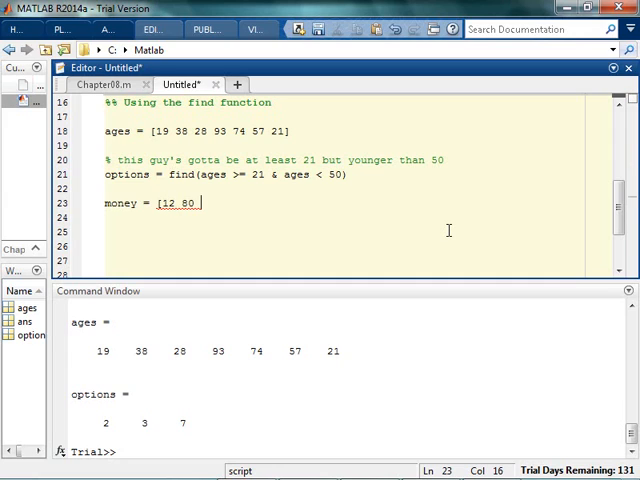
text(19)
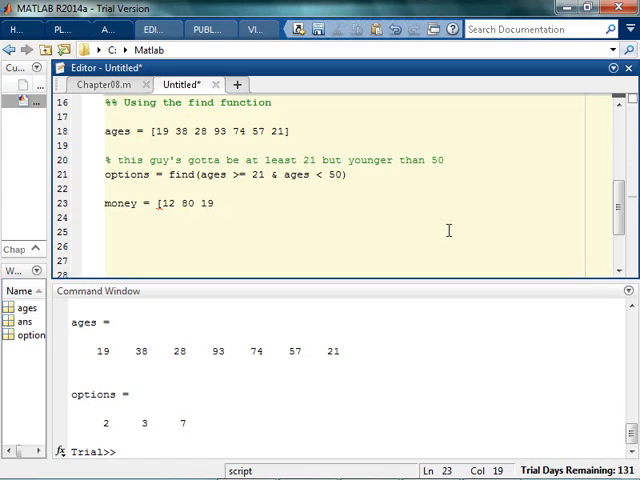
text(39)
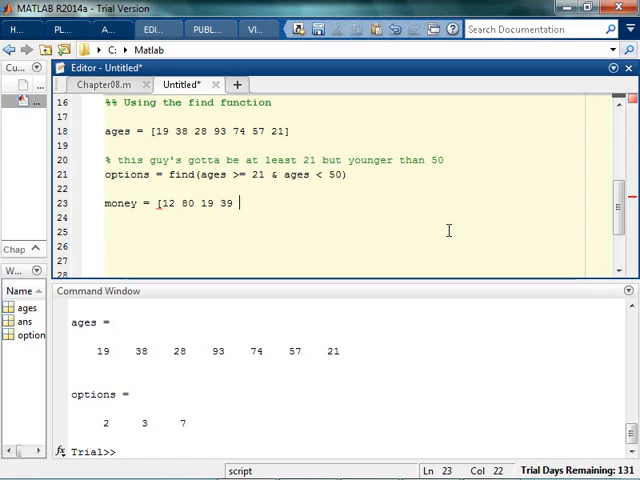
text(75)
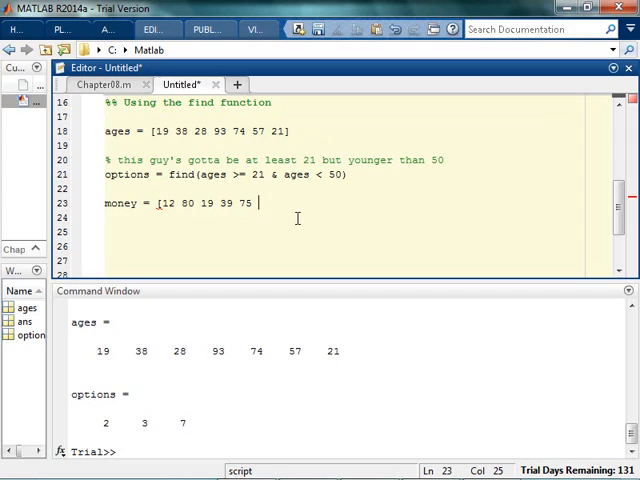
text(44)
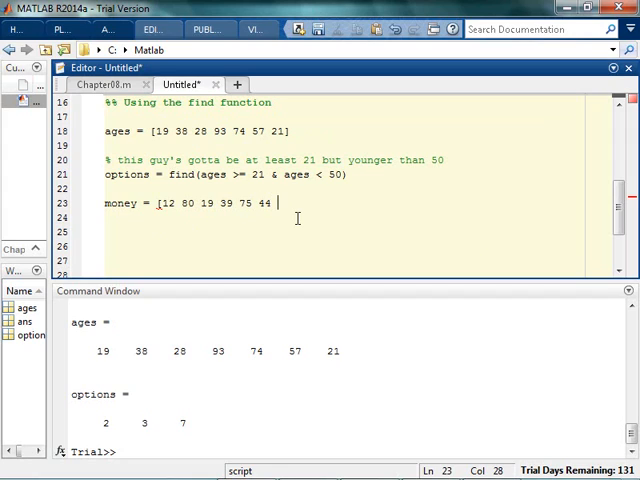
text(99])
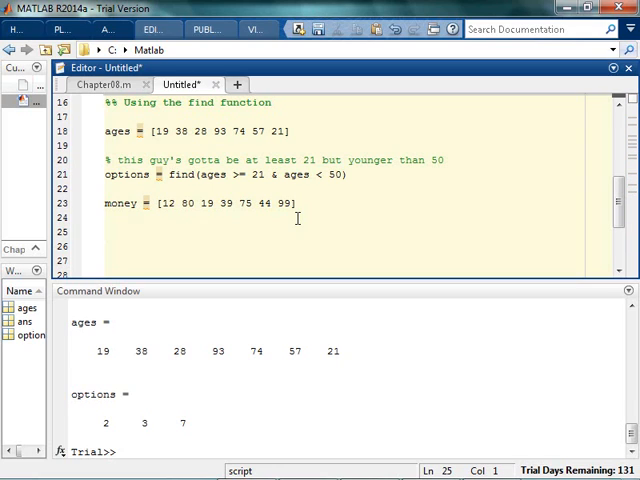
text(%)
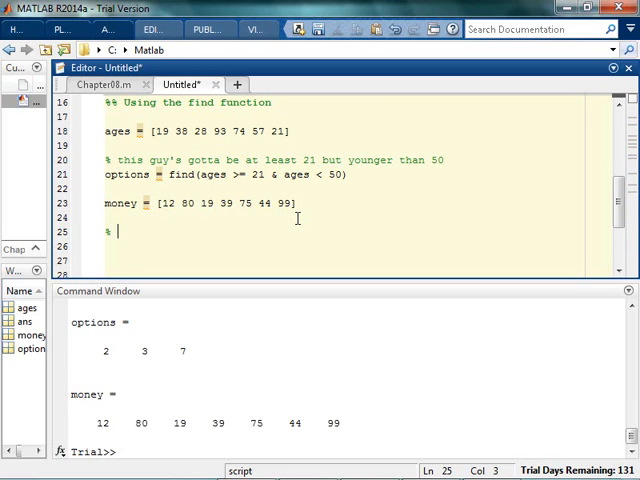
Step: Write a comment asking for code to find the folks who make at least 50K a year
text(write code)
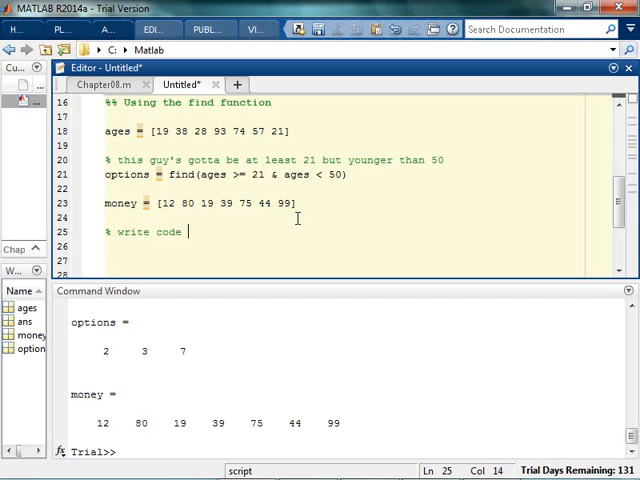
text(to find the)
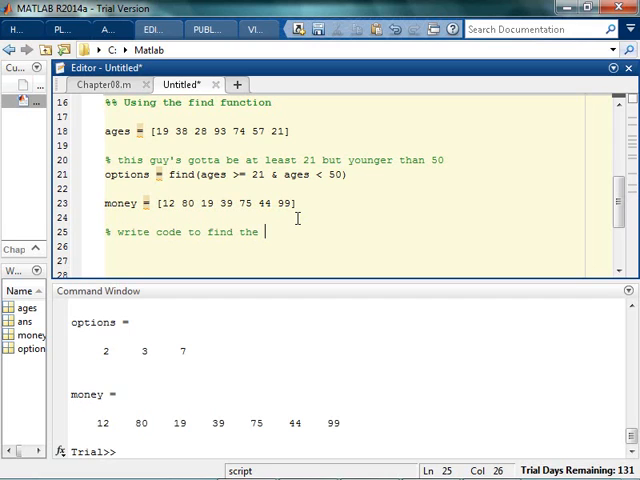
text(folks to make at least)
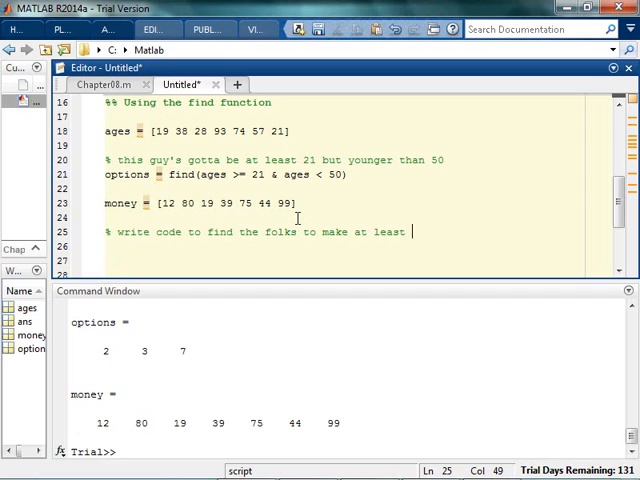
text(50K a t)
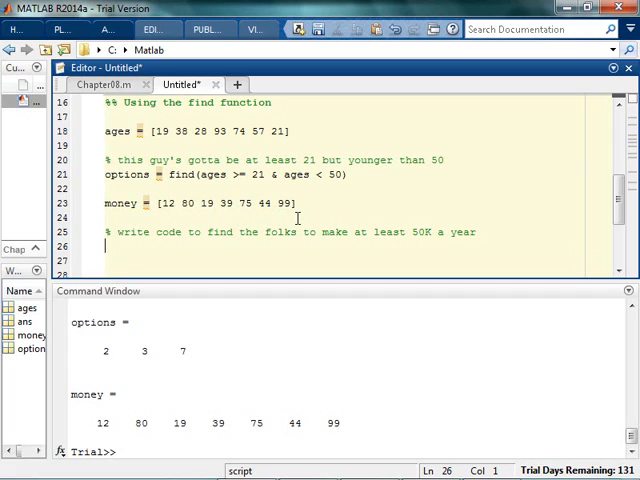
Step: Add moneyoptions = find(money >= 50), returning 2 5 7
text(moneyoptions)
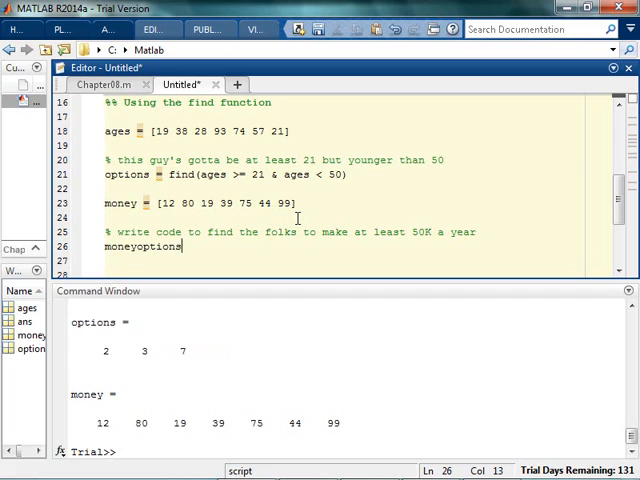
text(=)
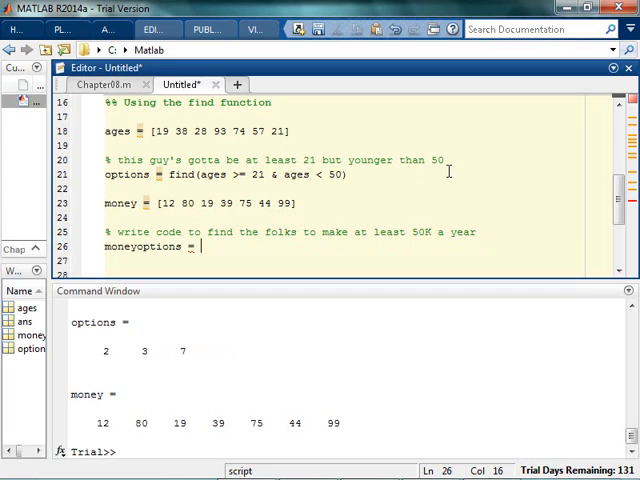
text(money >=)
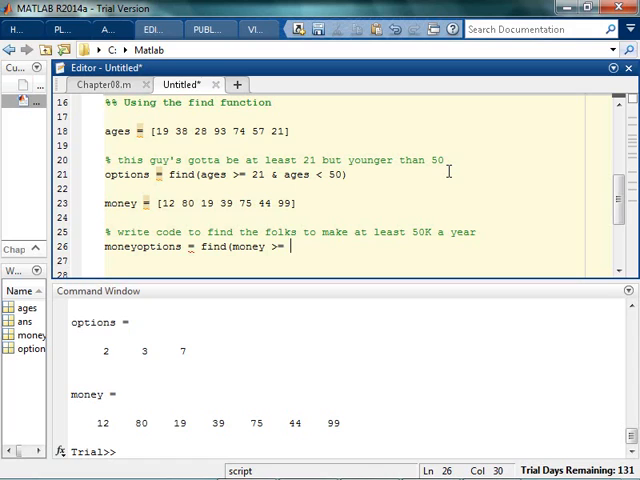
text(50))
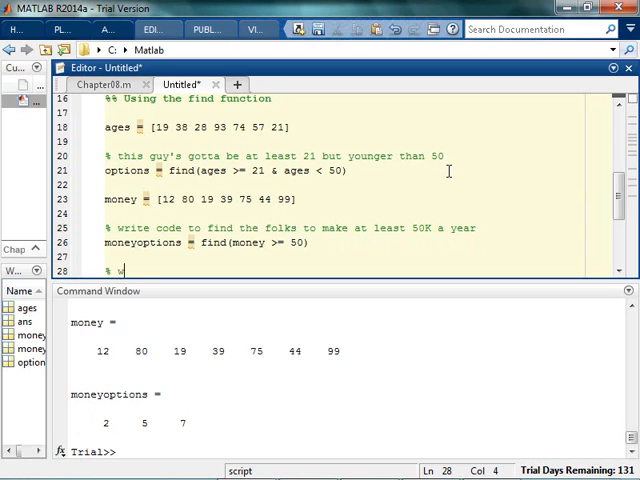
Step: Write a comment asking who meets both the age and money requirements
text(write statement t)
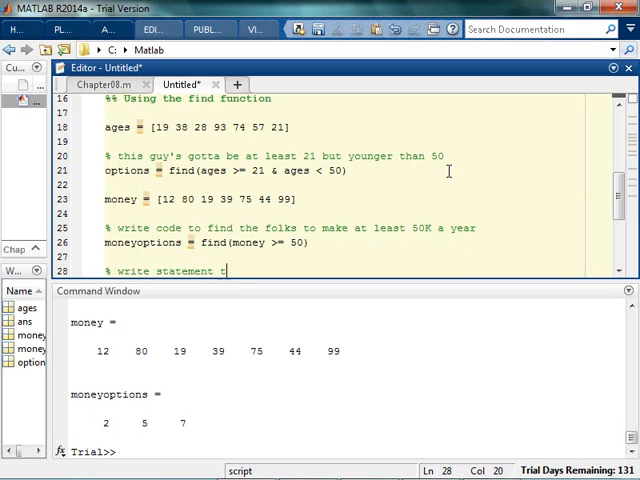
text(o find who is)
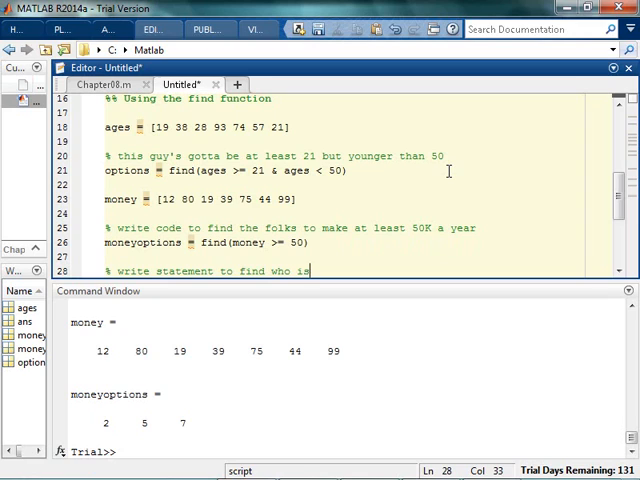
text(meets)
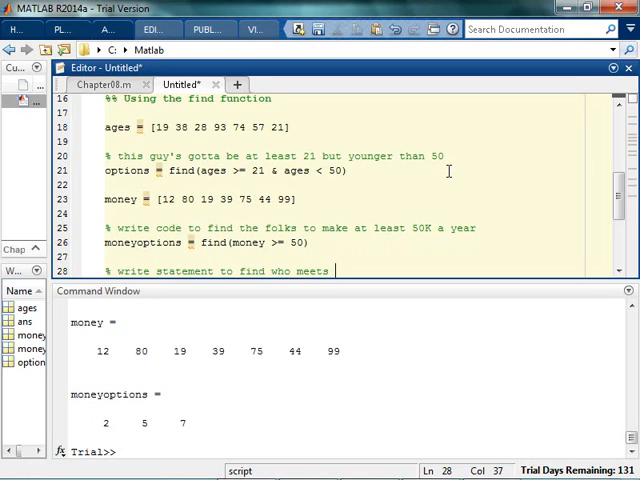
text(both the sa)
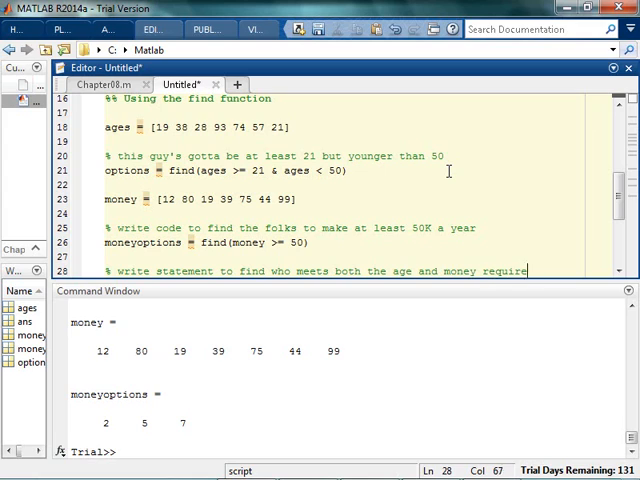
text(ments)
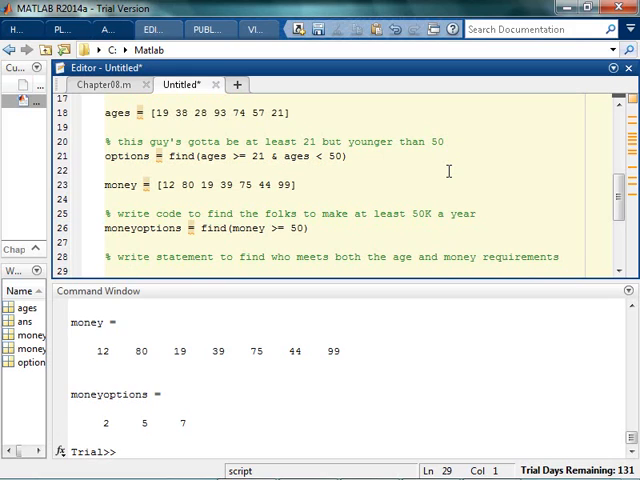
Step: Add shallowpeoplechoices = find(ages >= 21 & ages < 50 & money >= 50)
text(peopl)
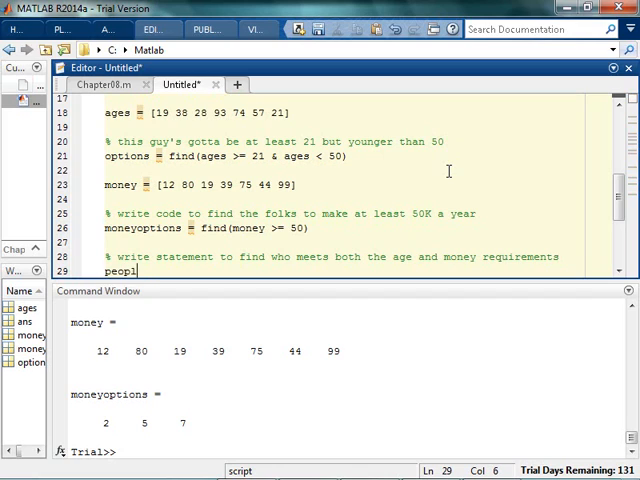
text(e)
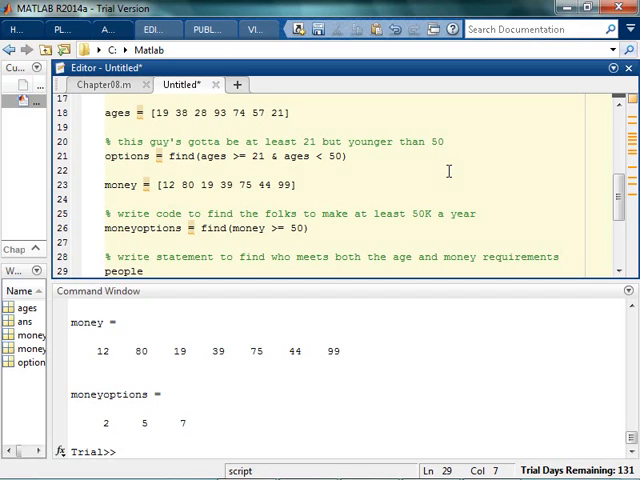
text(who)
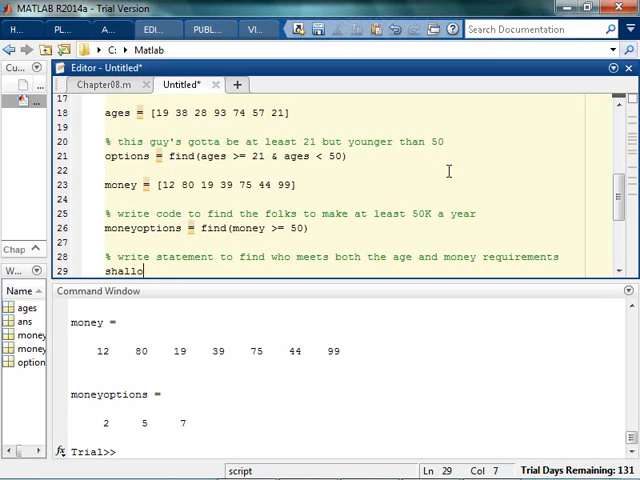
text(wpeoplechoices)
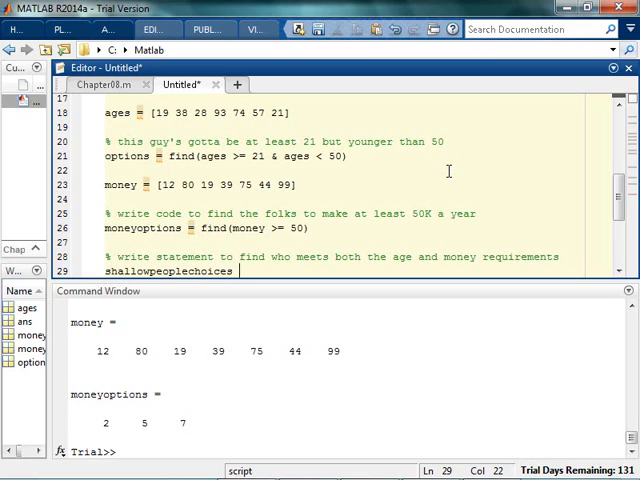
text(= find)
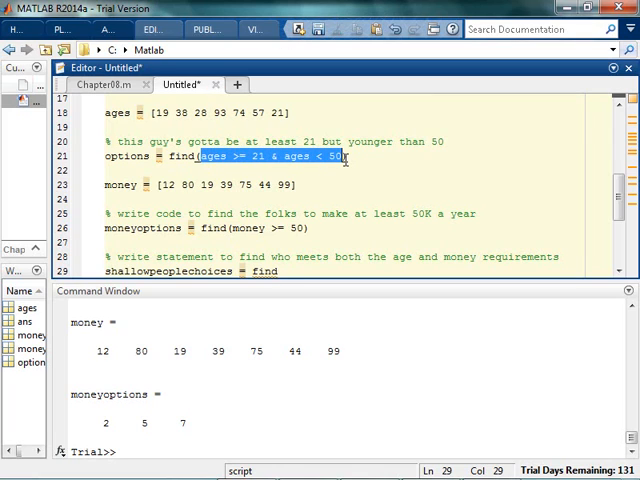
text((ages >= 21 & ages < 50)
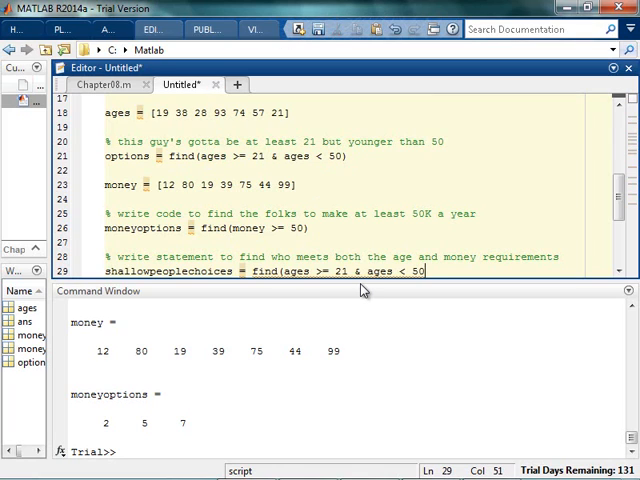
text(& money >= 50))
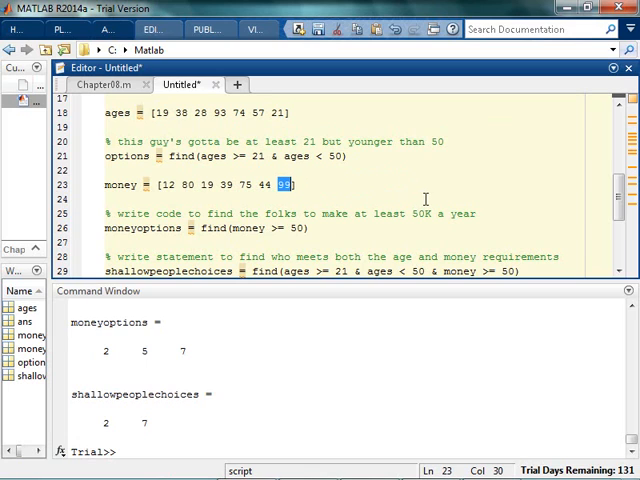
click(536, 270)
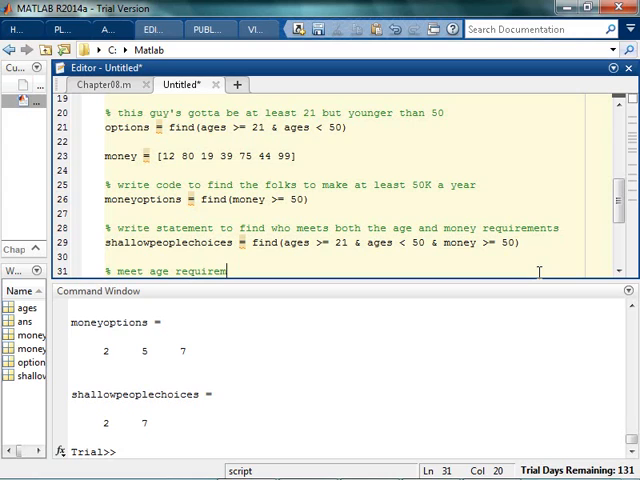
Step: Comment the or-75K case and add moreshallowchoices = find(ages >= 21 & ages < 50 | money >= 75)
text(ents or make at)
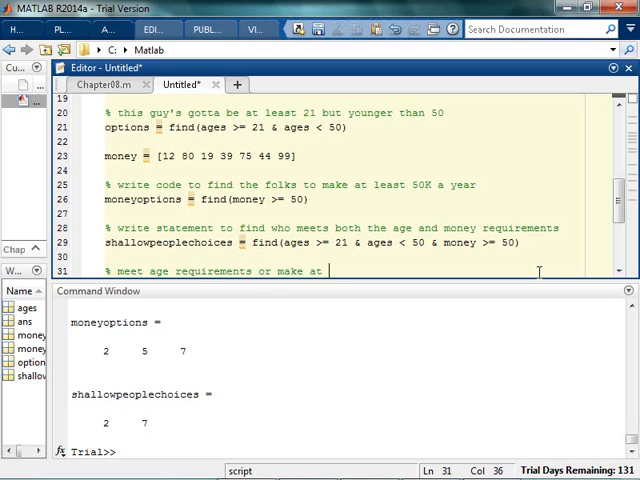
text(least)
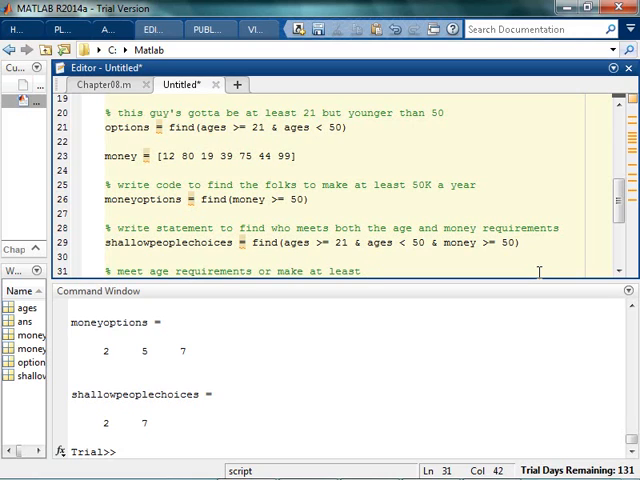
text(75%)
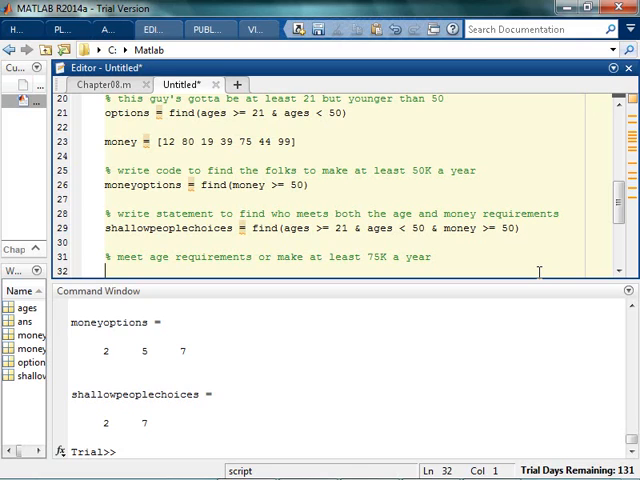
text(moreshallowchoices =)
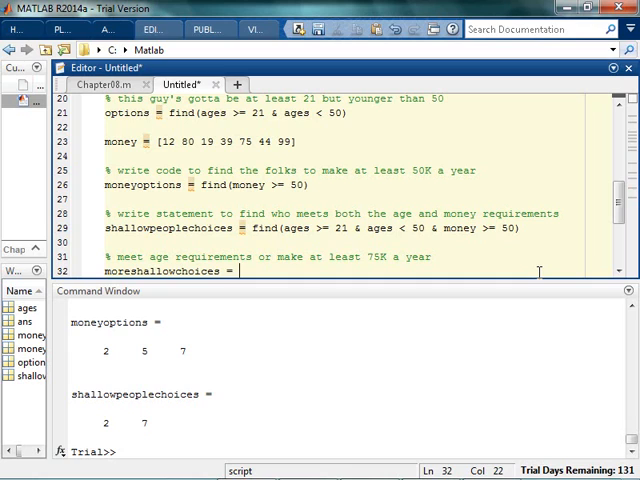
text(find(ages >= 21 & ages < 50)
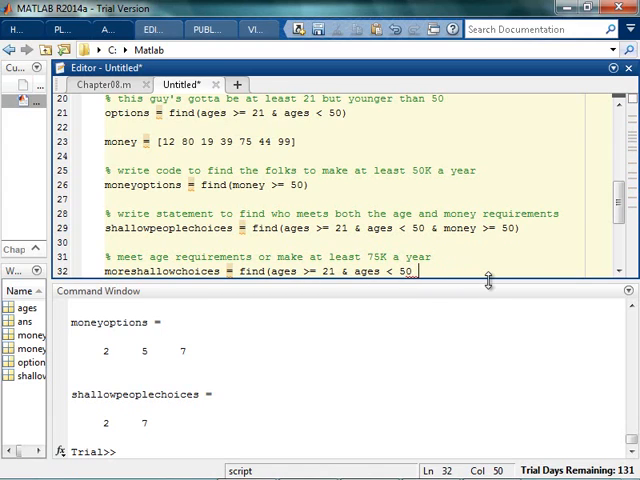
text(| money >= 75)
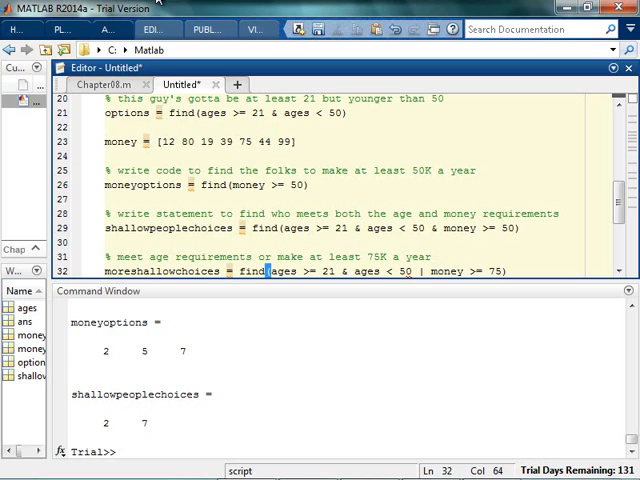
Step: Add a precedence note that & is evaluated first and | second
key(Return)
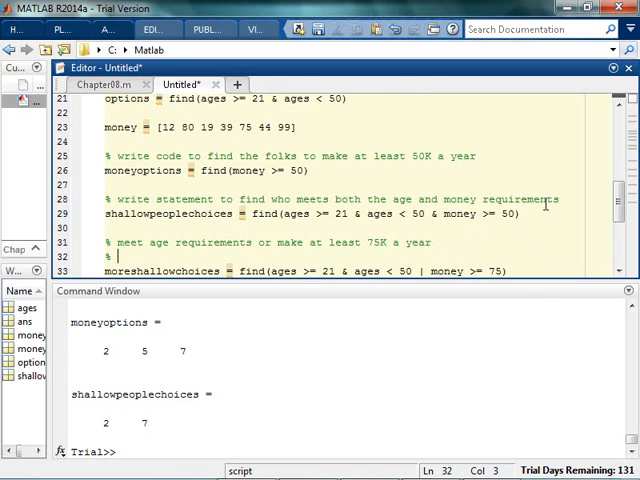
text(remember precedent:)
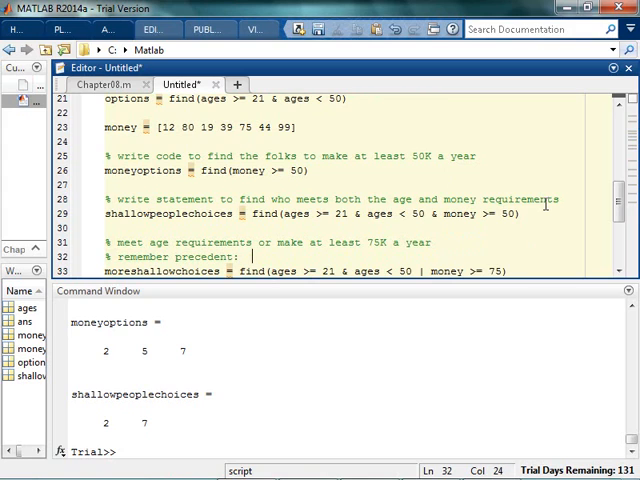
text(and is done fist, or is the)
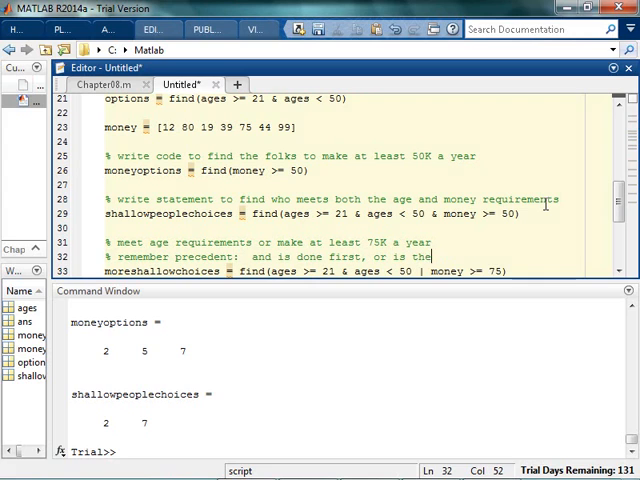
text(done second)
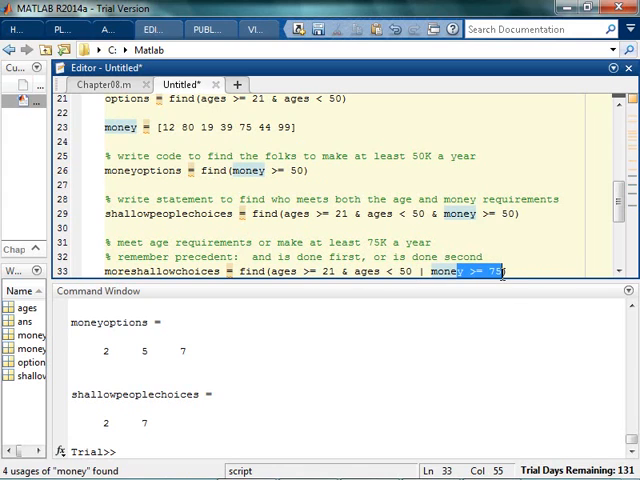
scroll(down, 3)
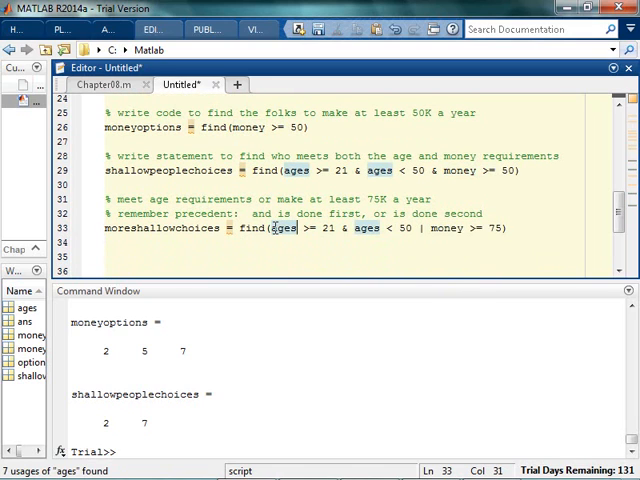
drag(270, 228, 408, 228)
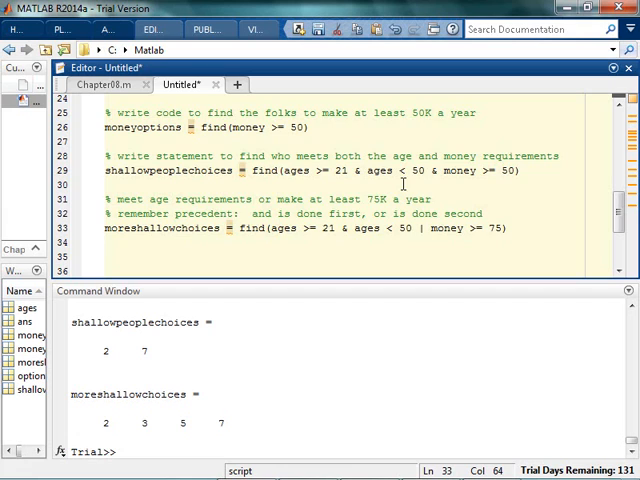
scroll(up, 3)
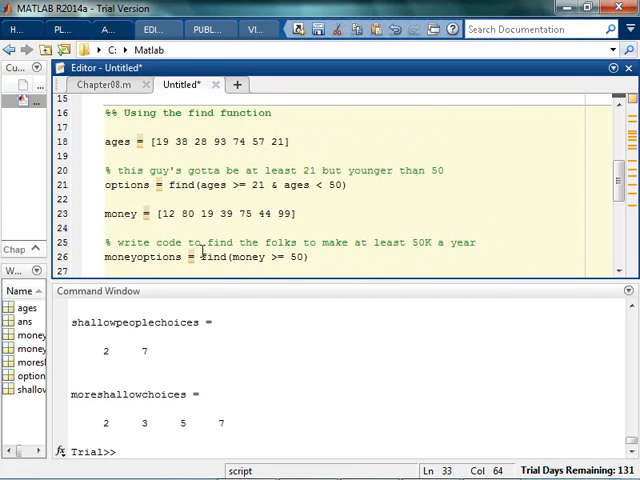
scroll(down, 3)
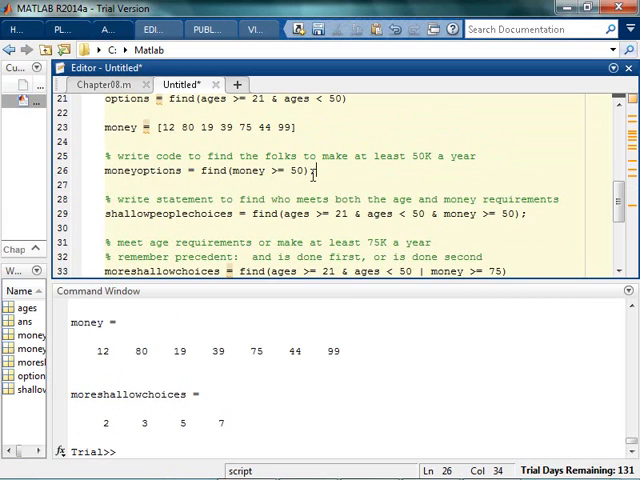
scroll(down, 3)
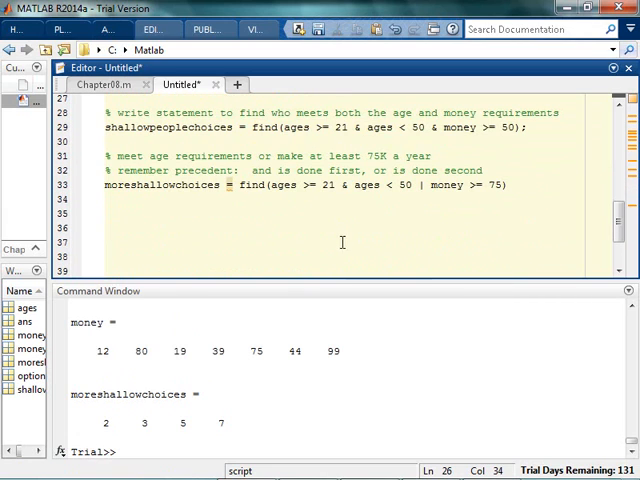
drag(340, 278, 340, 222)
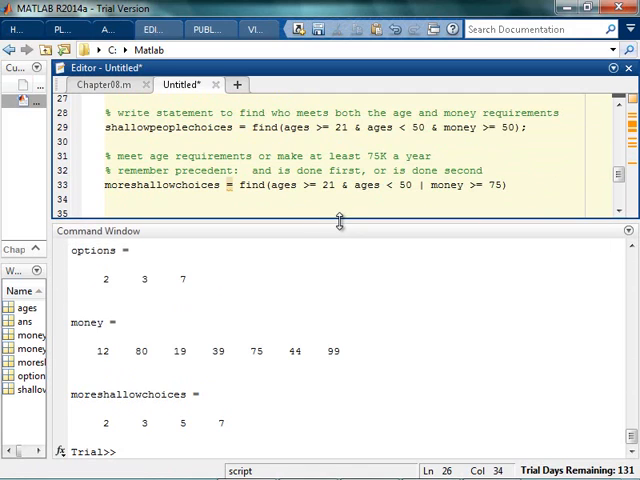
mouse_move(120, 350)
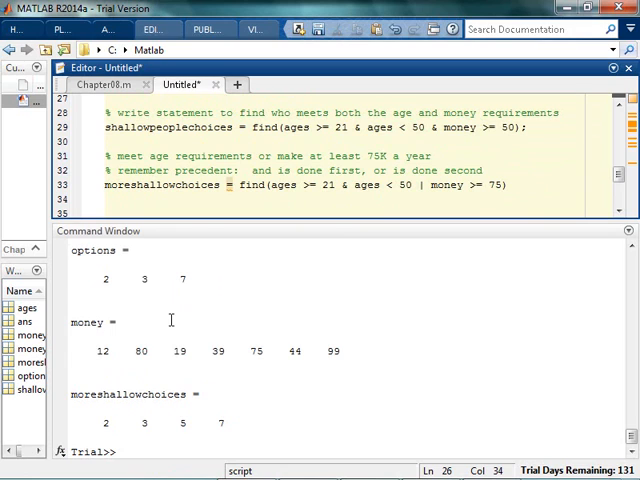
mouse_move(118, 308)
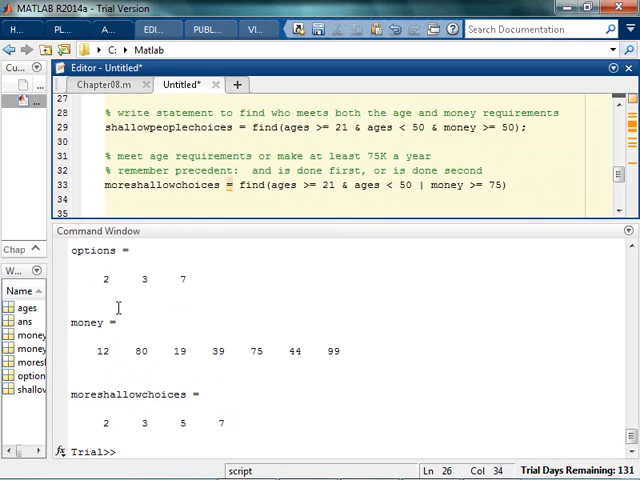
scroll(up, 3)
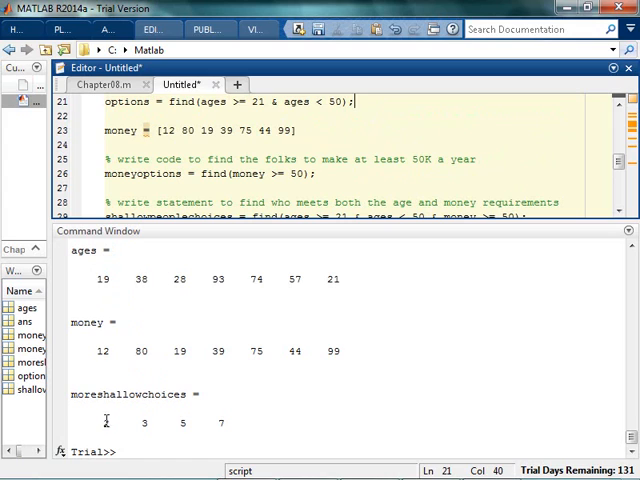
mouse_move(178, 272)
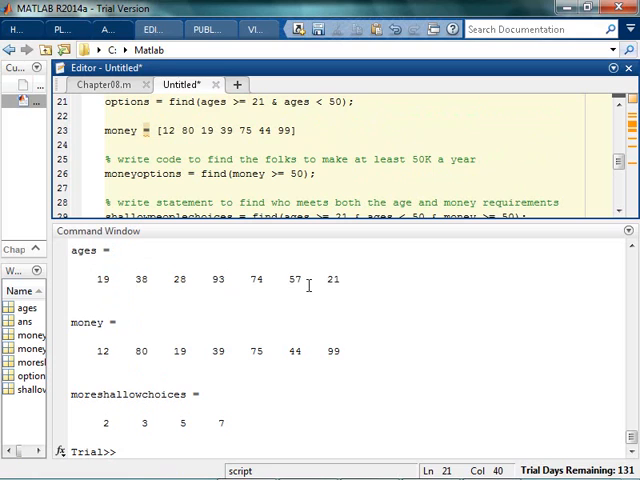
mouse_move(344, 268)
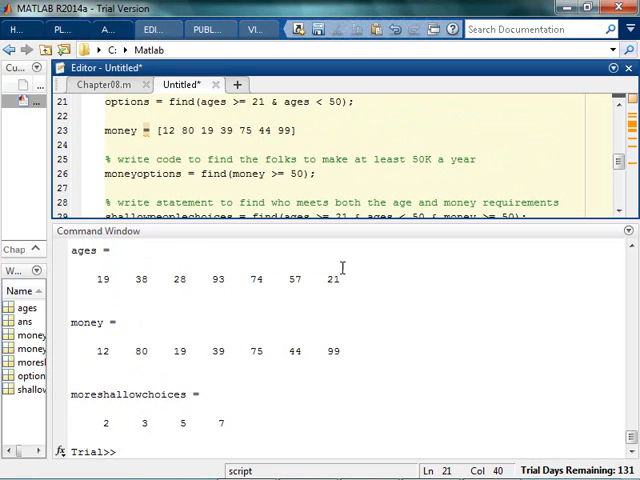
scroll(down, 3)
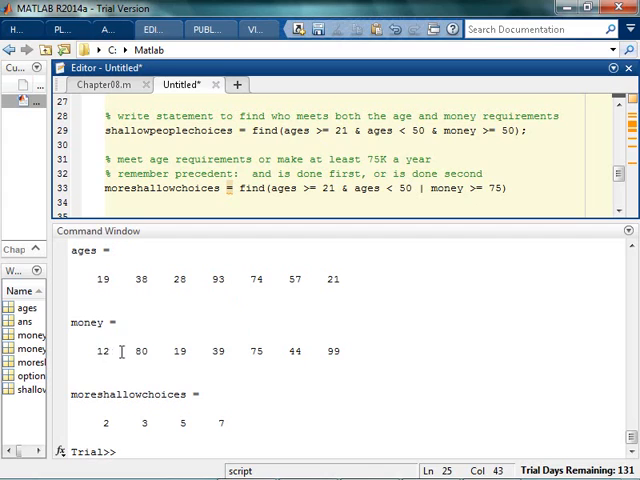
mouse_move(152, 356)
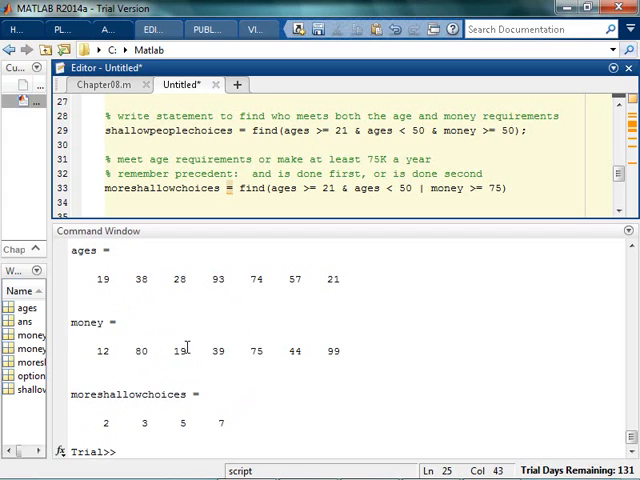
mouse_move(244, 340)
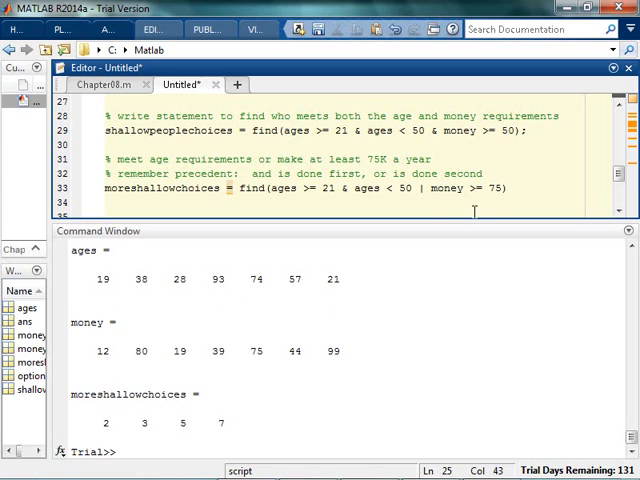
Step: Close the moreshallowchoices parenthesis and start a names vector with placeholder numbers
click(596, 208)
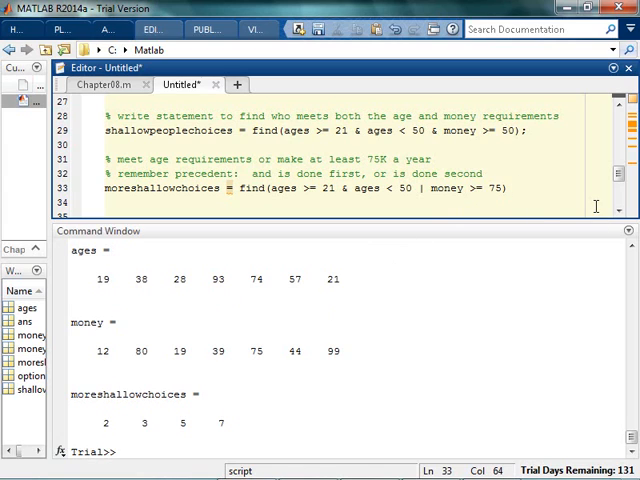
text())
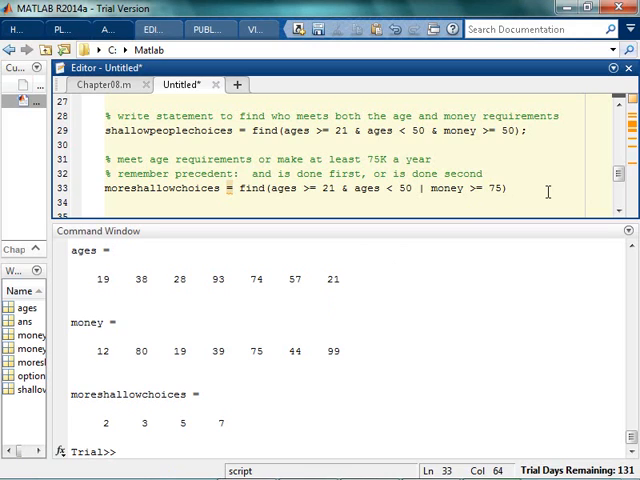
text(names =)
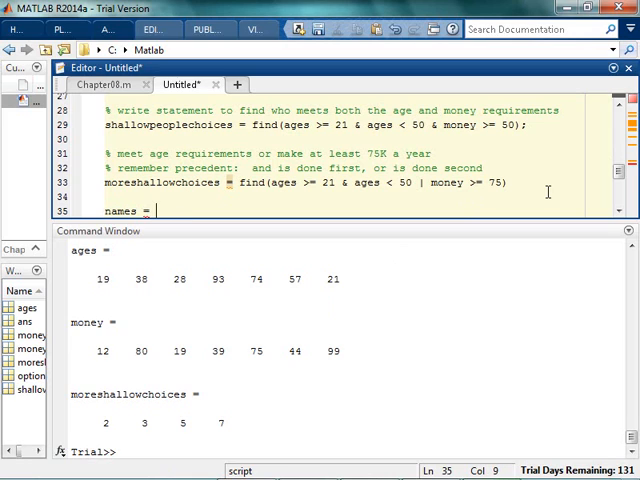
text([)
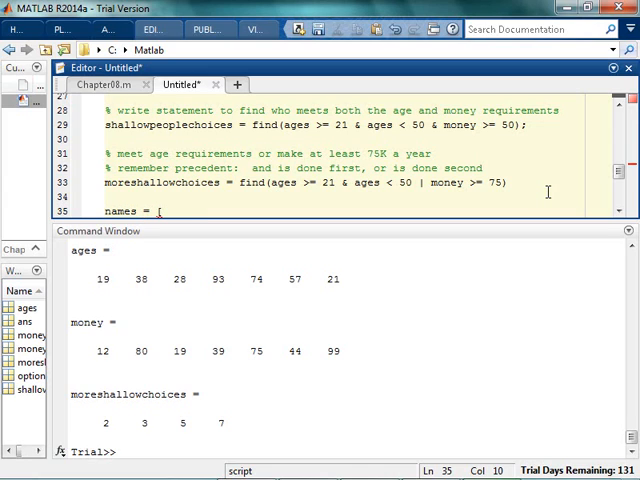
text(333 222)
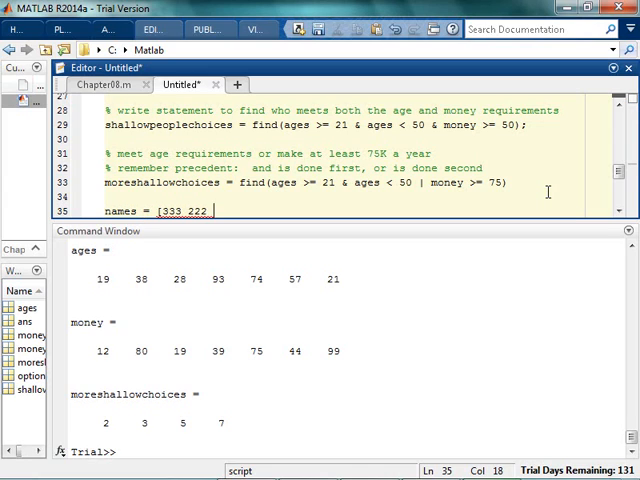
text(555 999 888 3)
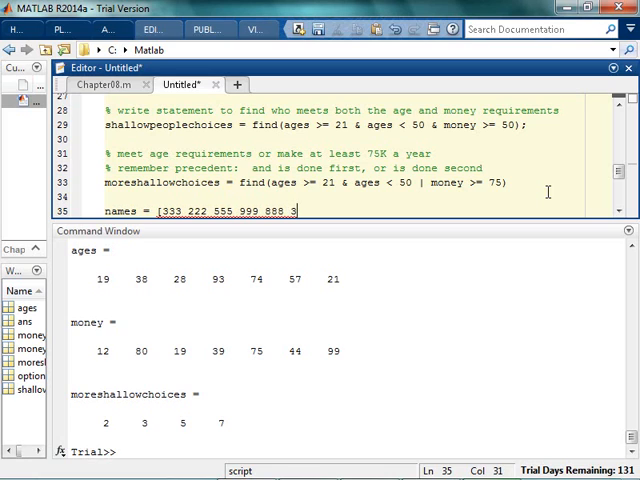
text(333 22)
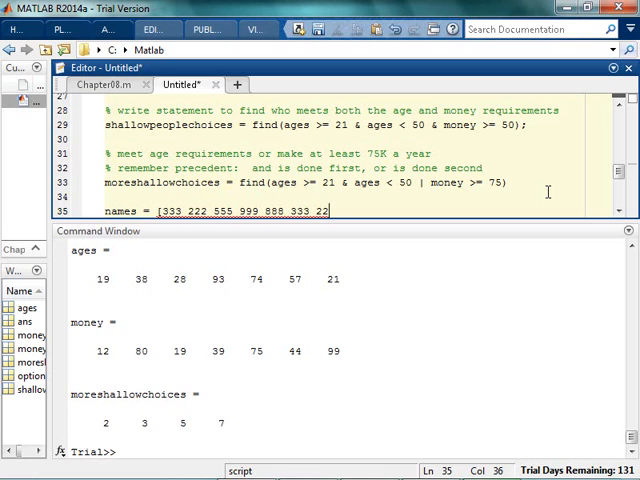
key(BackSpace)
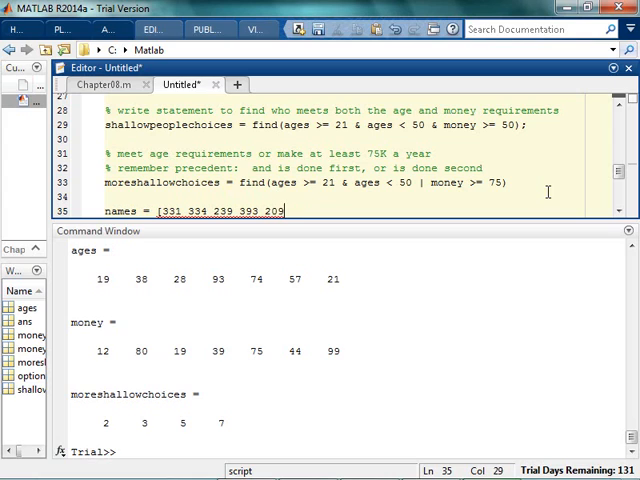
text(494 059])
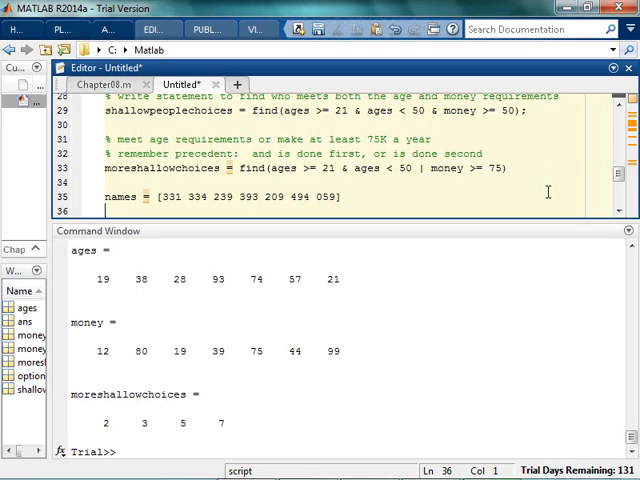
text(;)
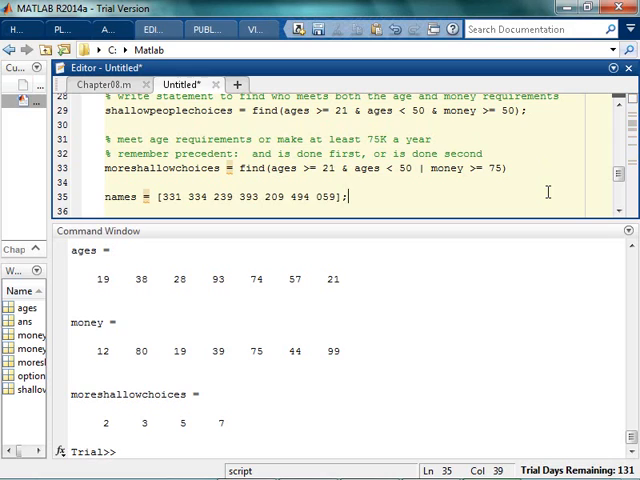
key(enter)
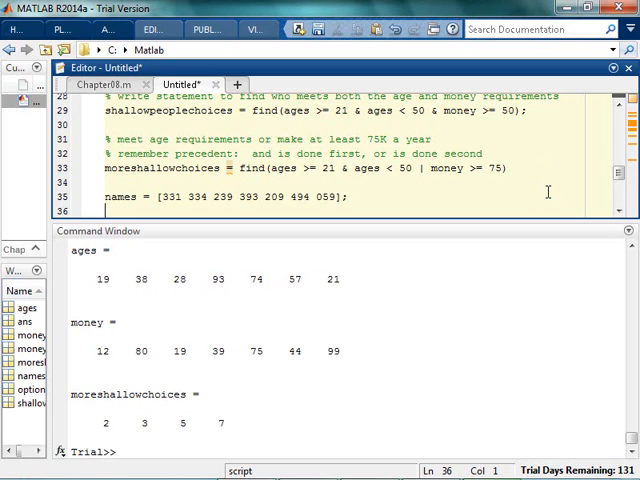
text(names ()
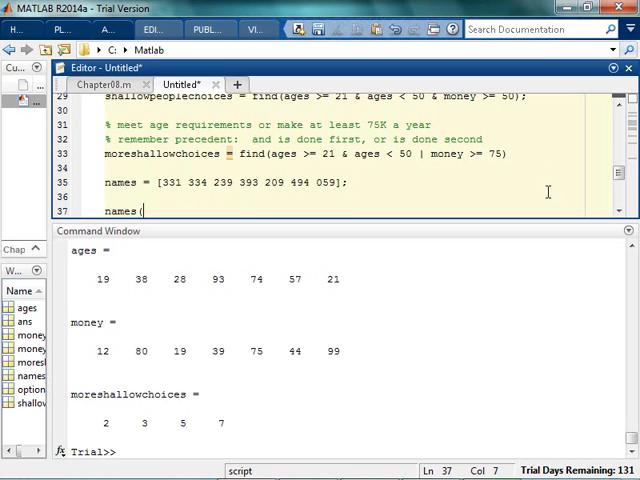
double_click(148, 152)
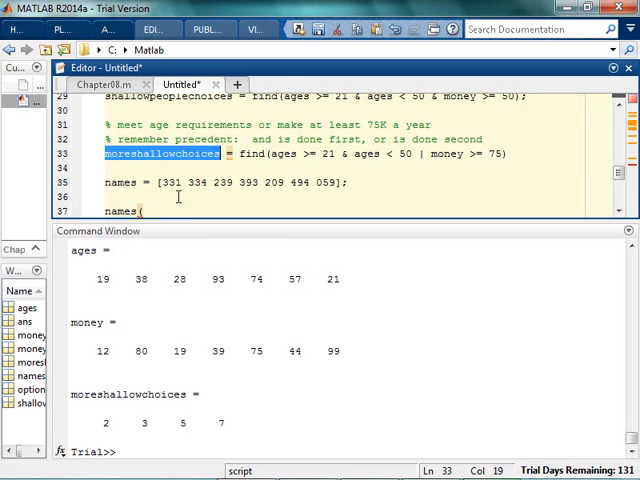
text(moreshallowchoices))
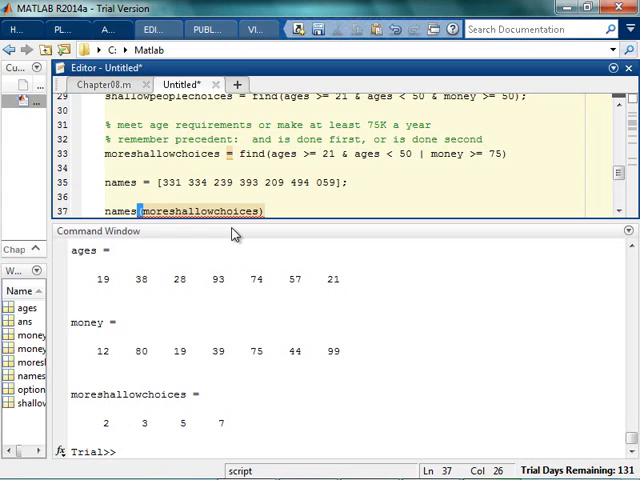
key(Return)
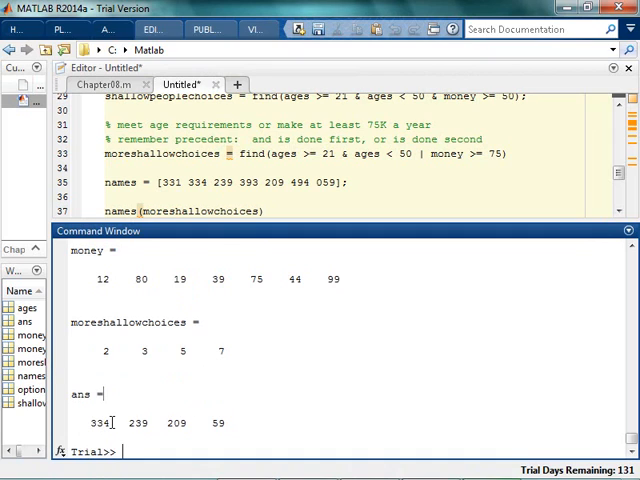
mouse_move(148, 424)
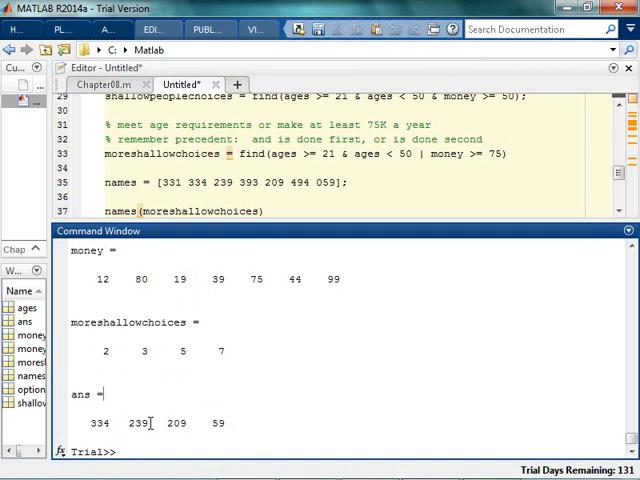
mouse_move(252, 424)
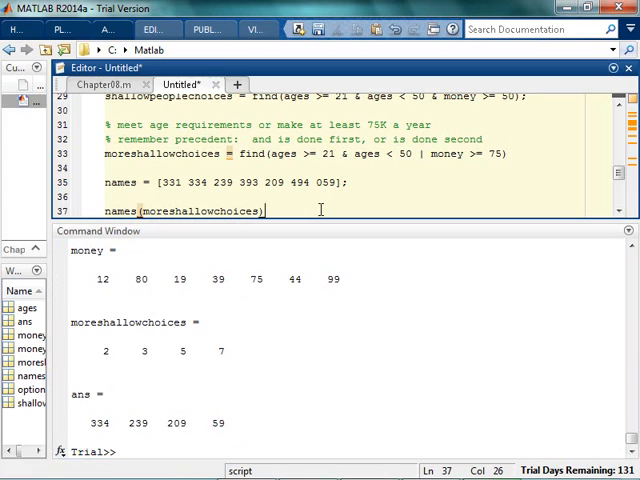
mouse_move(568, 228)
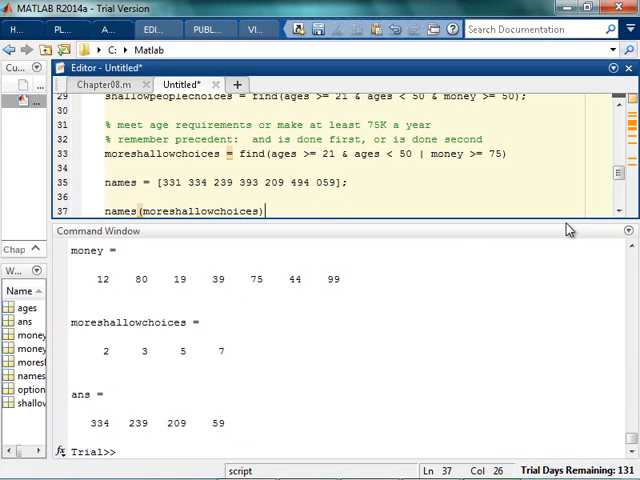
mouse_move(532, 178)
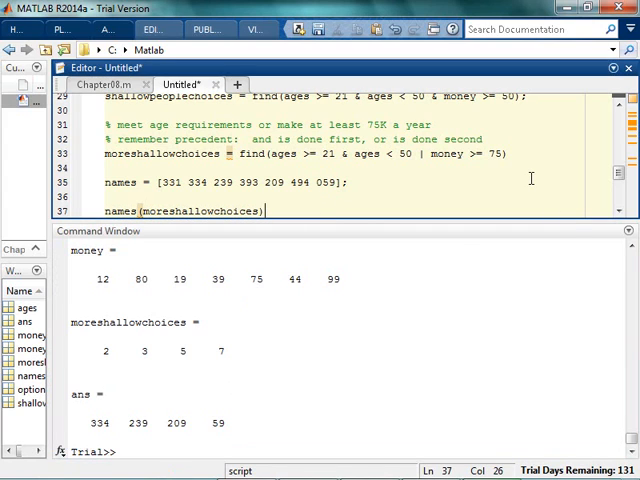
key(enter)
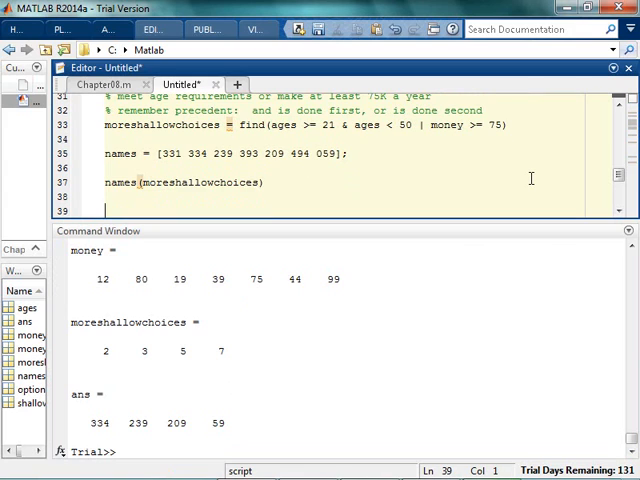
click(504, 126)
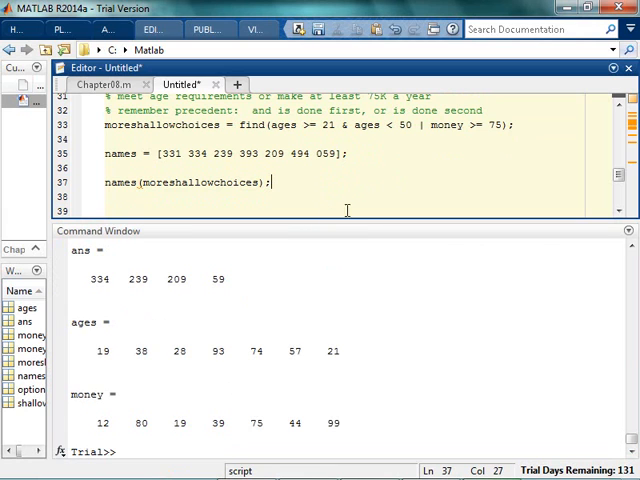
scroll(up, 3)
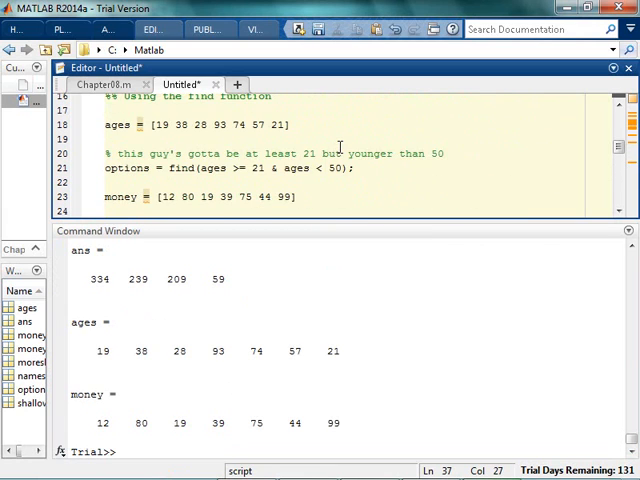
mouse_move(368, 168)
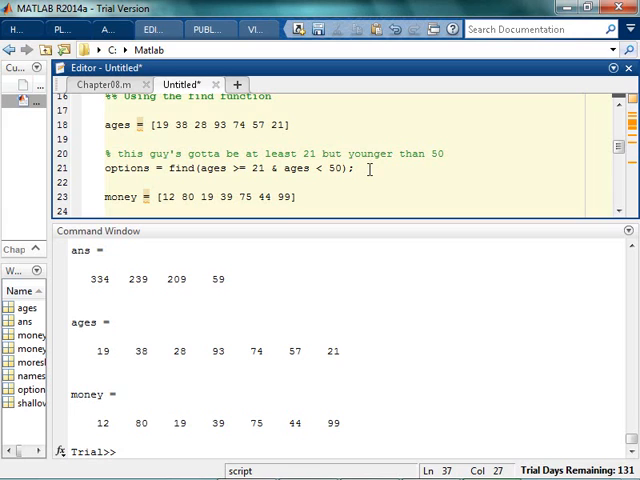
scroll(down, 3)
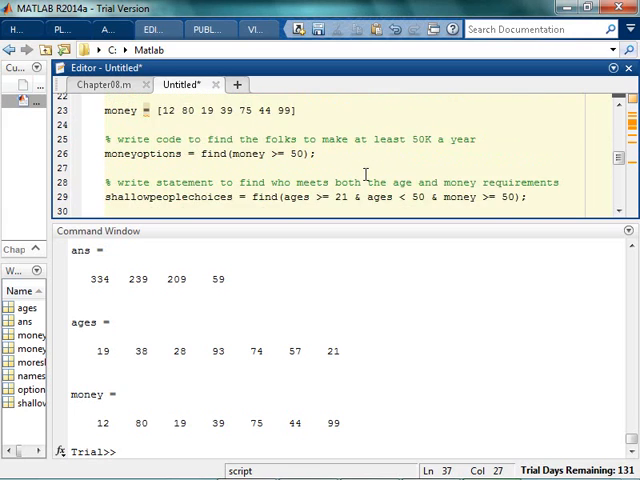
scroll(up, 3)
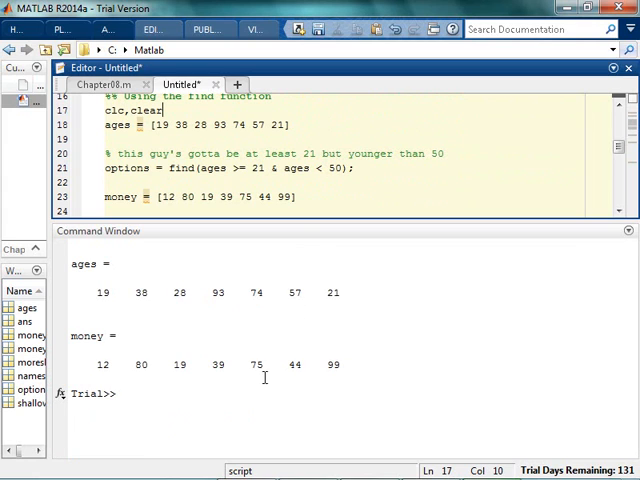
scroll(down, 3)
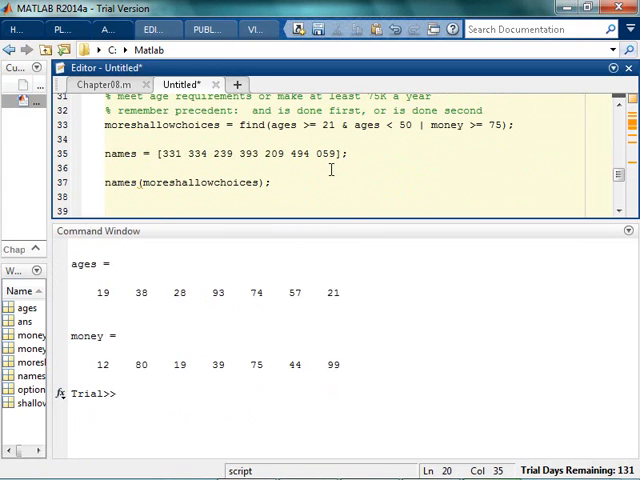
Step: Write all(ages >= 18) to check every age is at least 18
text(a)
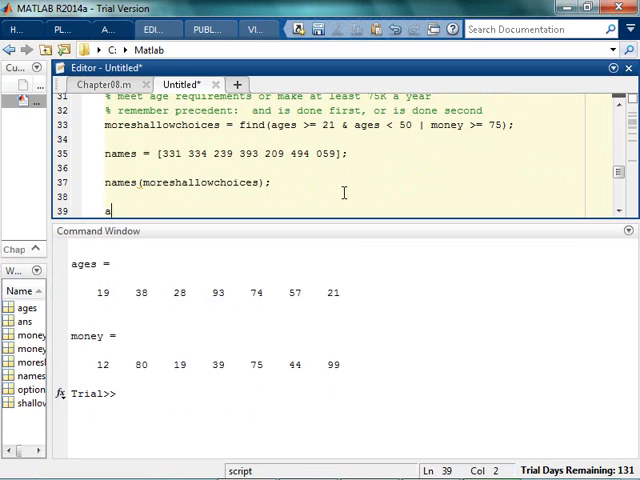
text(ll)
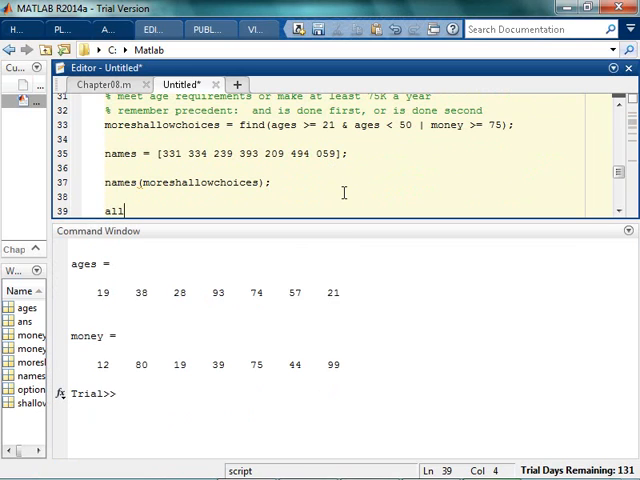
text(()
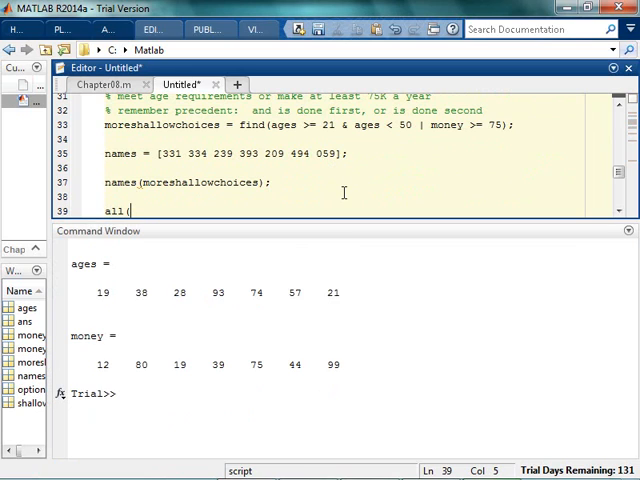
text(()
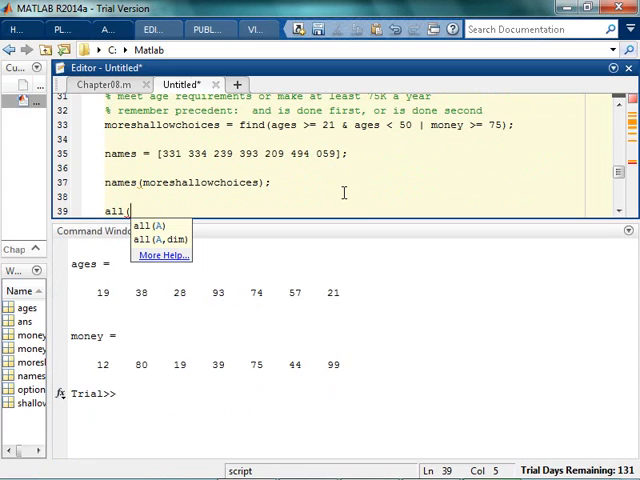
text(ages >= 18)
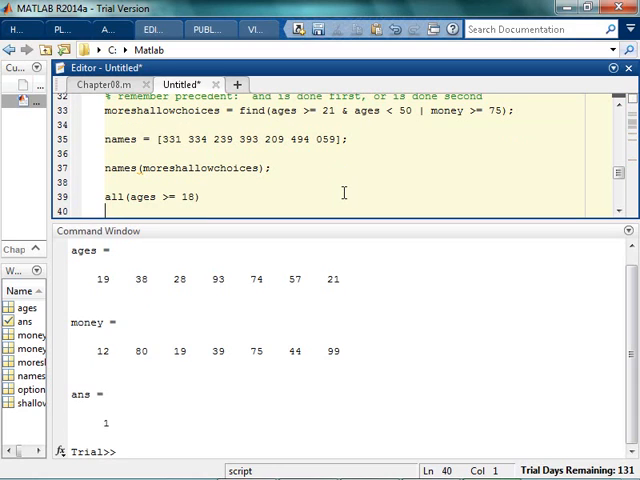
mouse_move(388, 268)
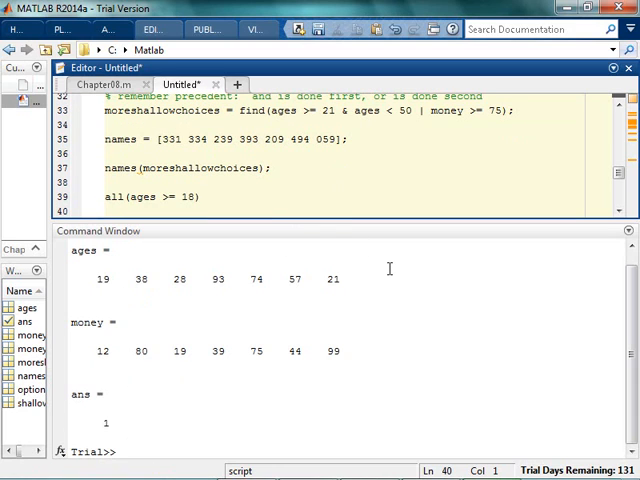
Step: Write all(money >= 25) to check every money value is at least 25
text(all ()
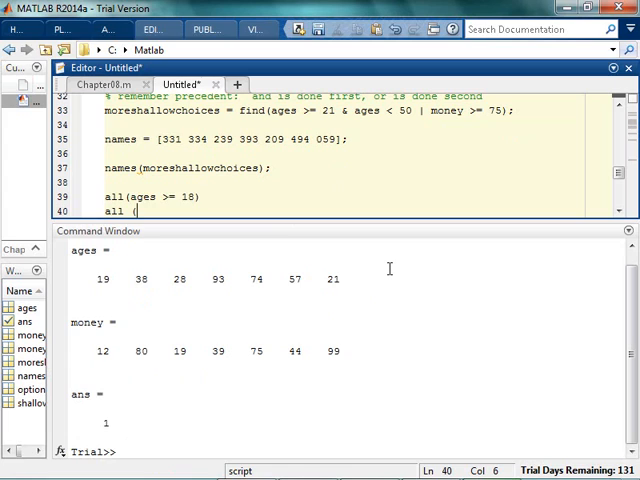
text(mon)
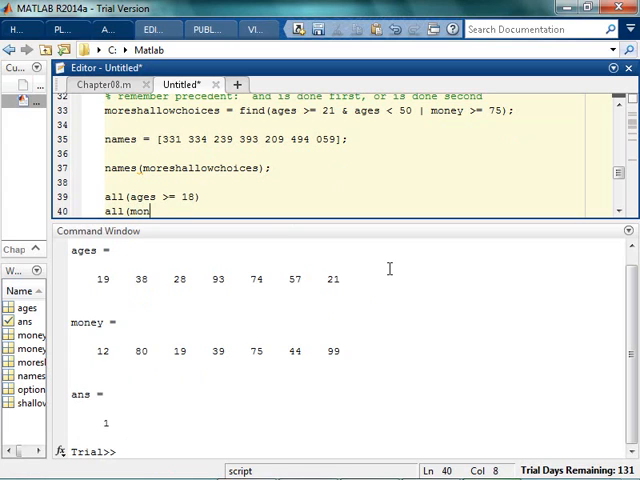
text(ey >= 25)
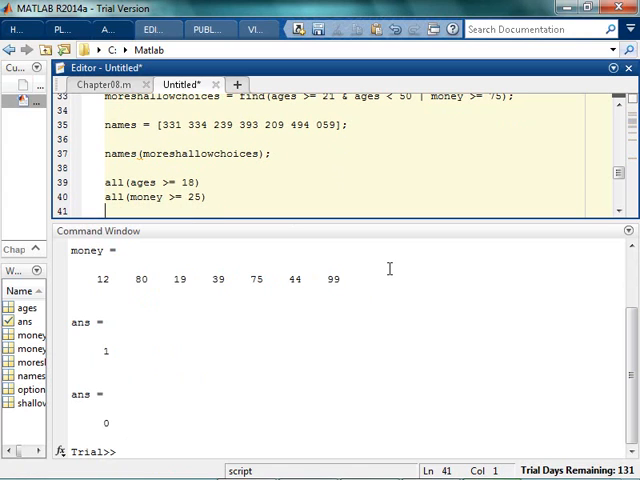
Step: Write any(ages >= 18) and change its threshold to 78
text(any)
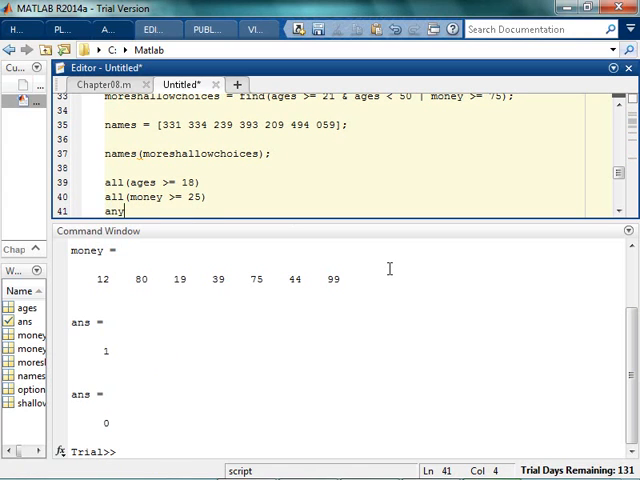
text((age)
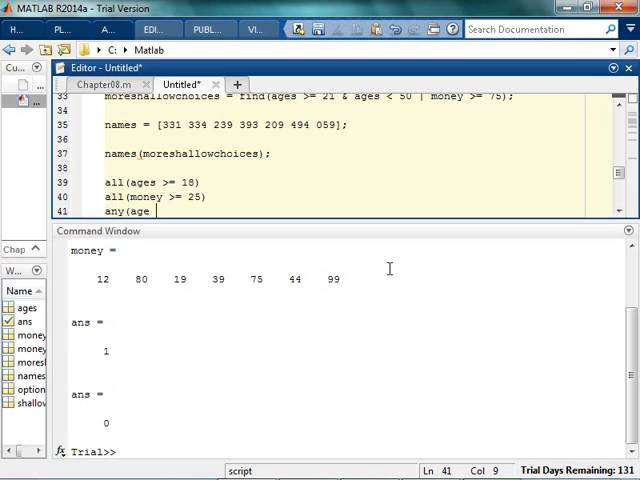
text(>= 18))
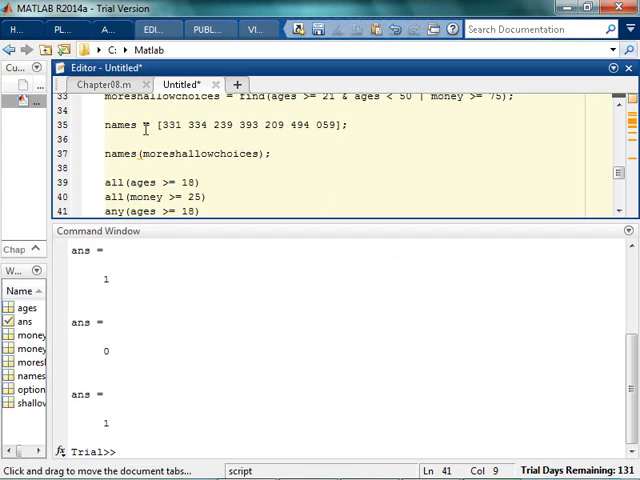
click(200, 182)
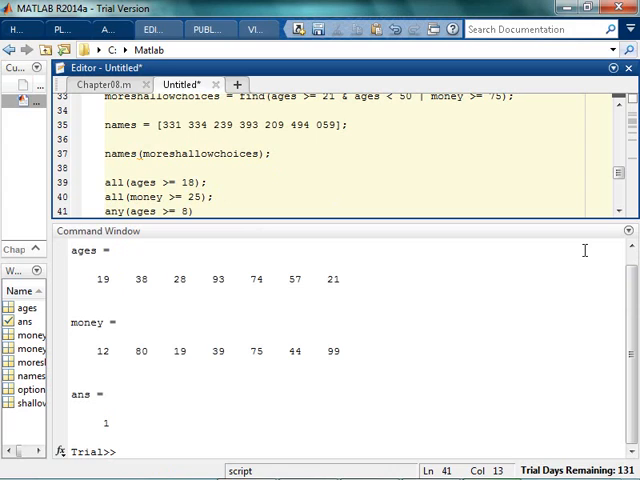
text(7)
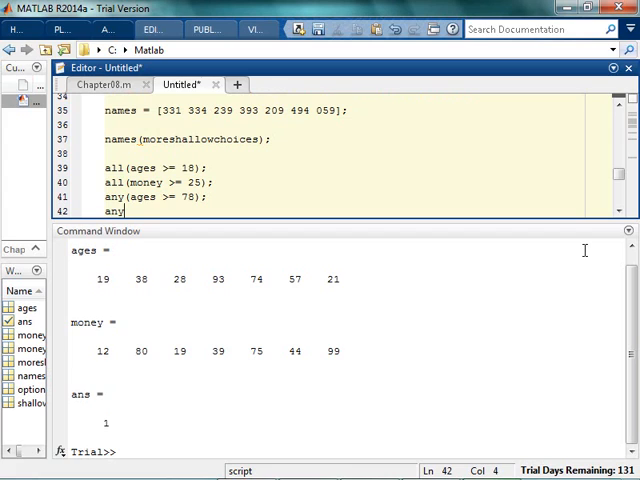
Step: Replace ages with money in the any check and set its threshold to 75
text((ages)
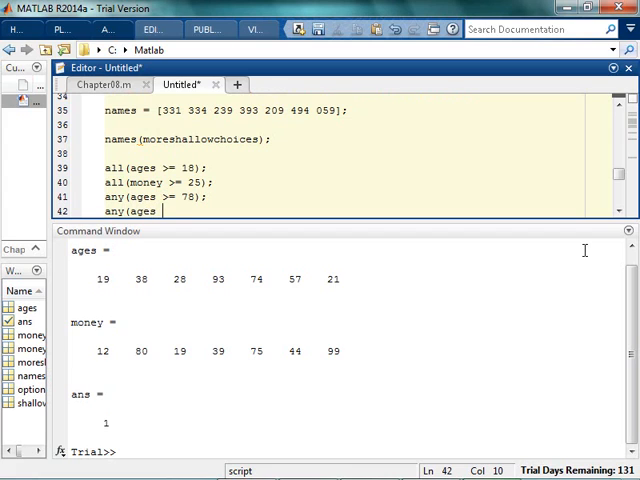
double_click(144, 212)
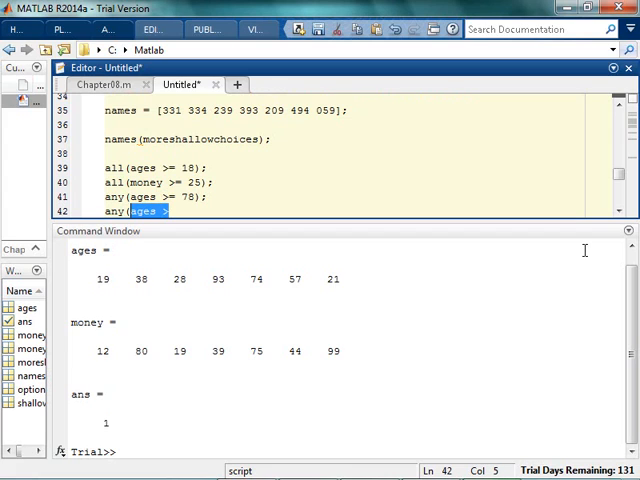
text(money)
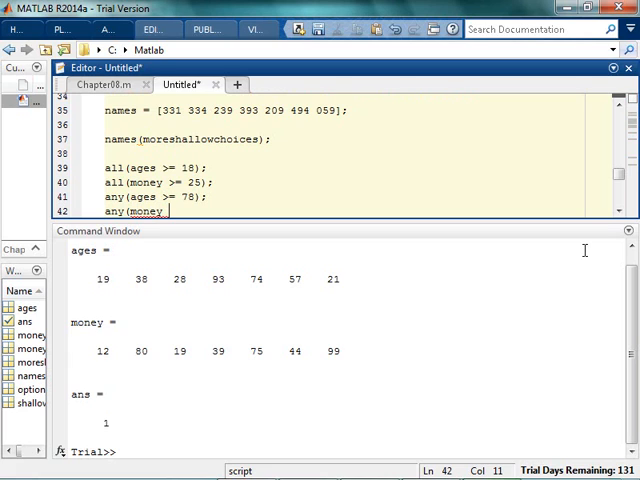
text(>= 25))
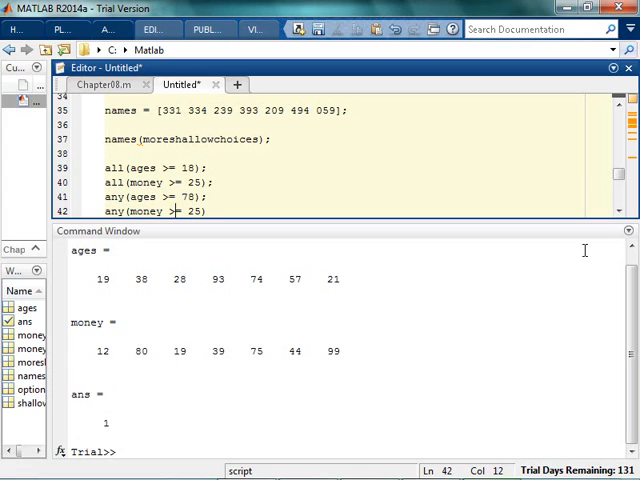
key(Right)
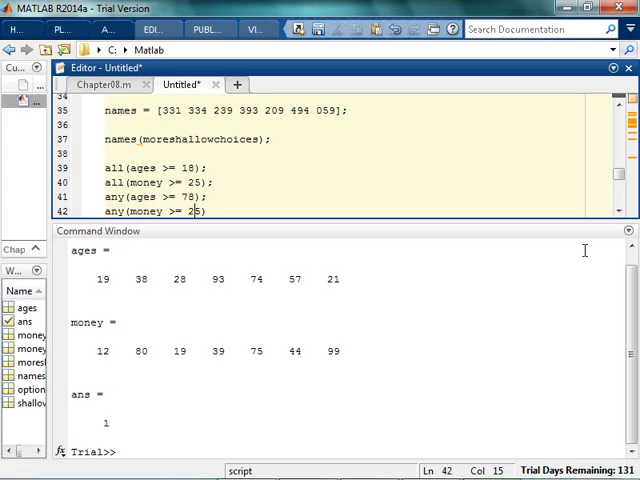
text(75)
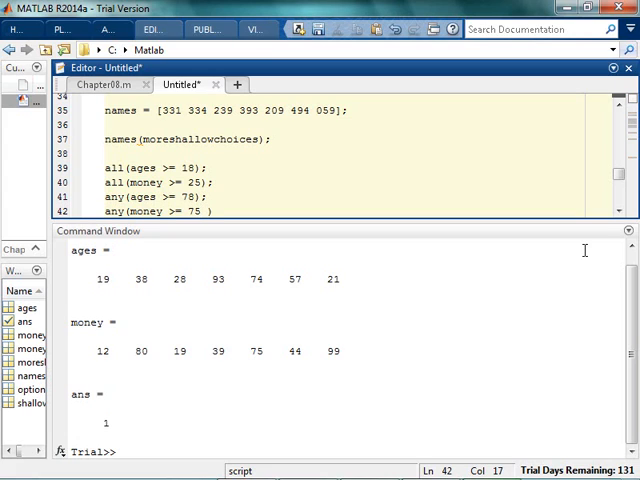
Step: Extend the check with & ages >= 18 so it reads all(money >= 75 & ages >= 18)
text(& ages >= 18)
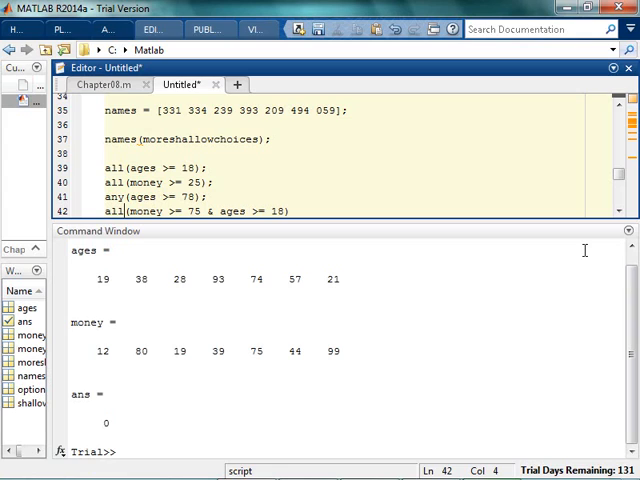
mouse_move(394, 168)
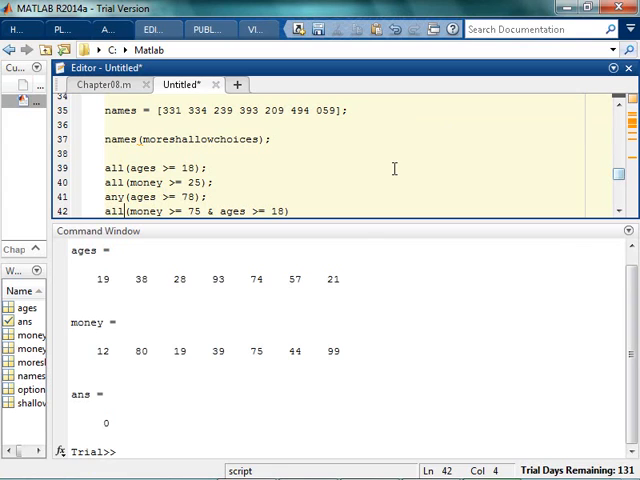
mouse_move(408, 298)
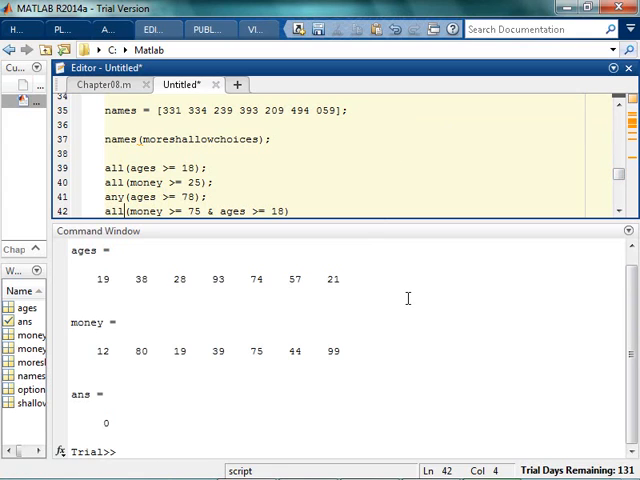
mouse_move(338, 154)
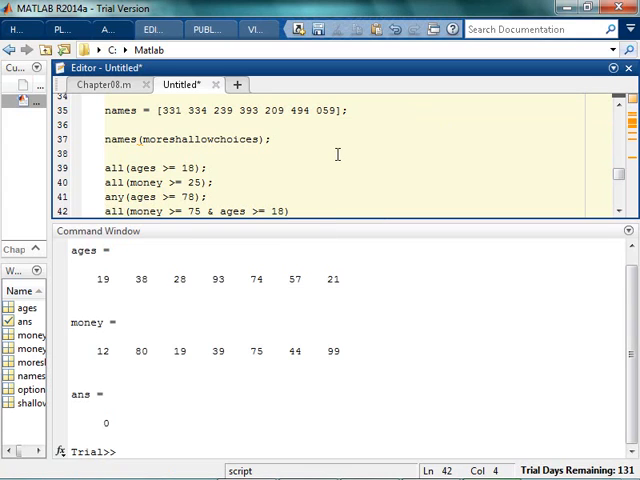